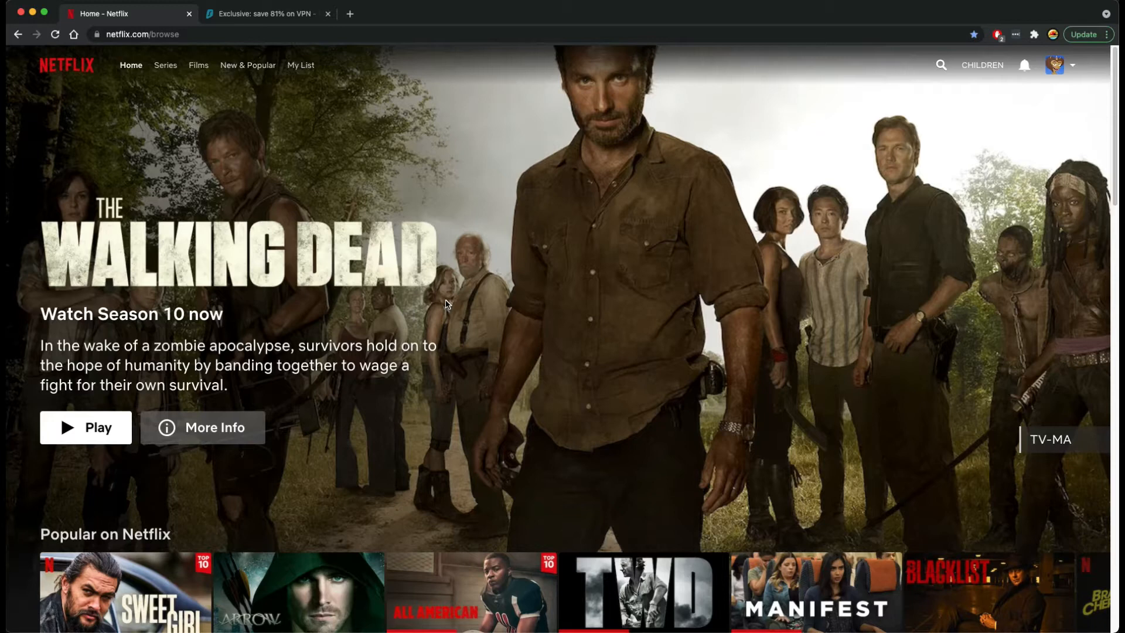
{"action": "mouse_move", "coordinate": [601, 299]}
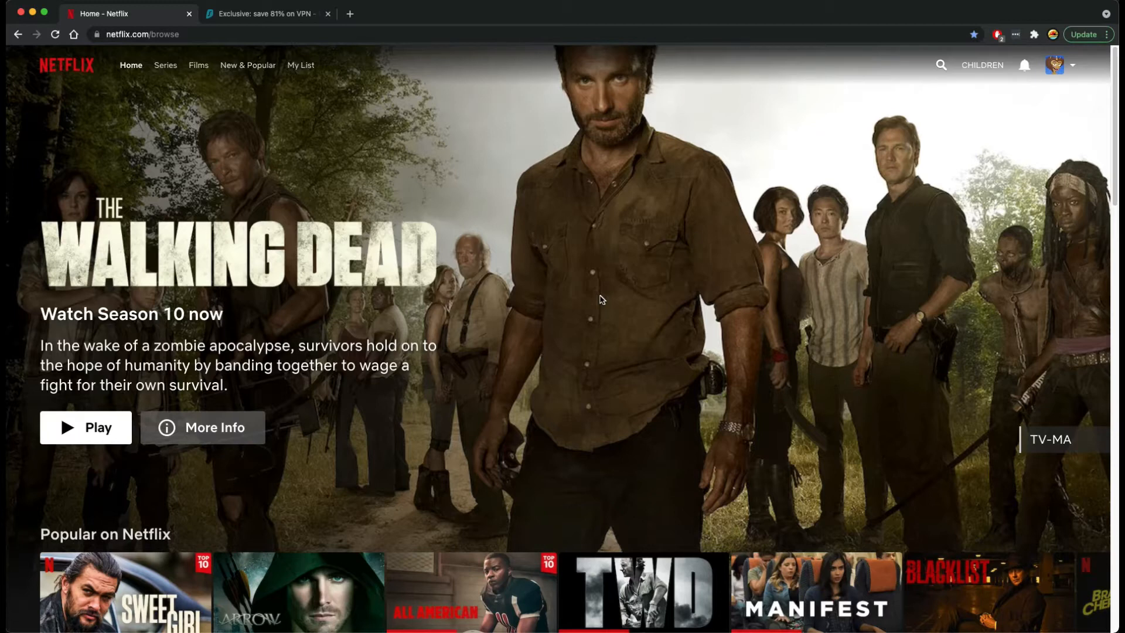
{"action": "mouse_move", "coordinate": [601, 294]}
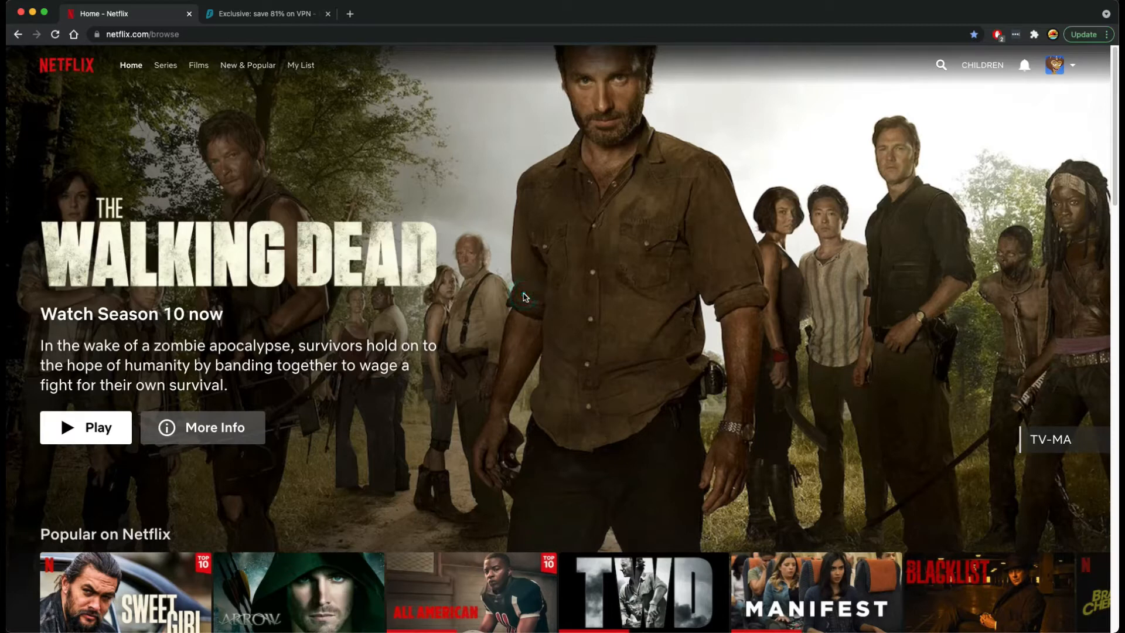
{"action": "mouse_move", "coordinate": [539, 326]}
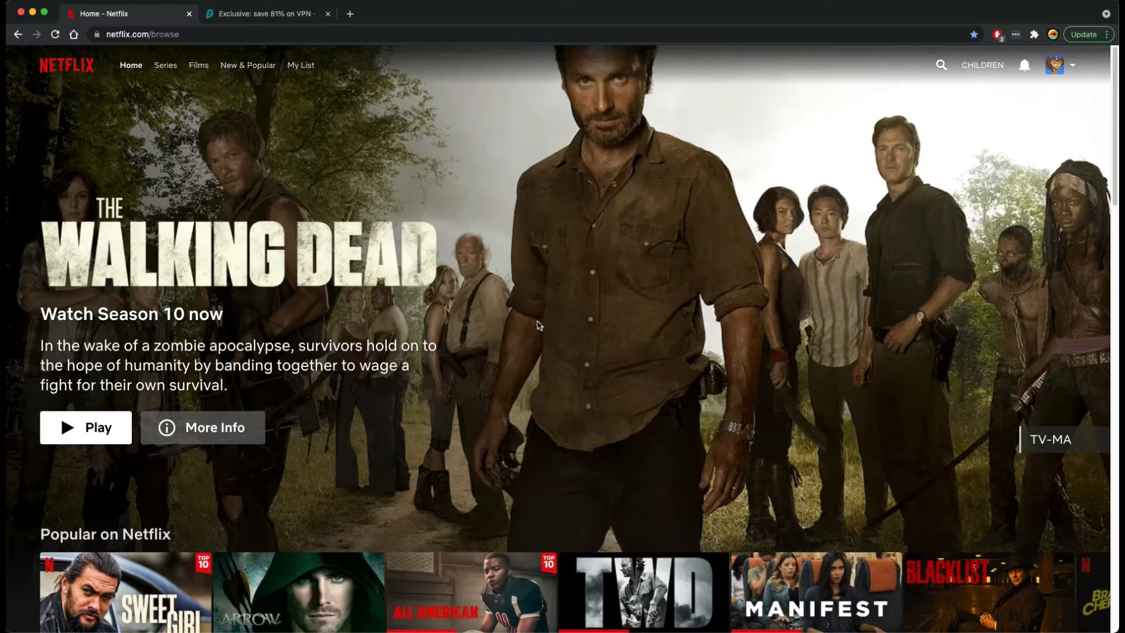
{"action": "mouse_move", "coordinate": [520, 300]}
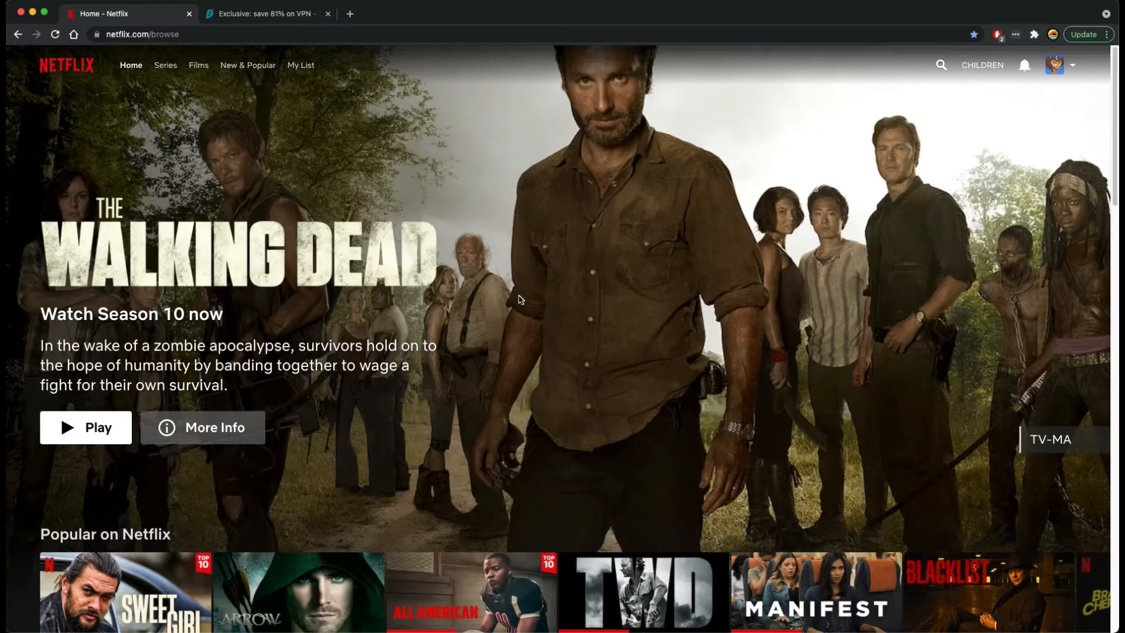
{"action": "mouse_move", "coordinate": [498, 300]}
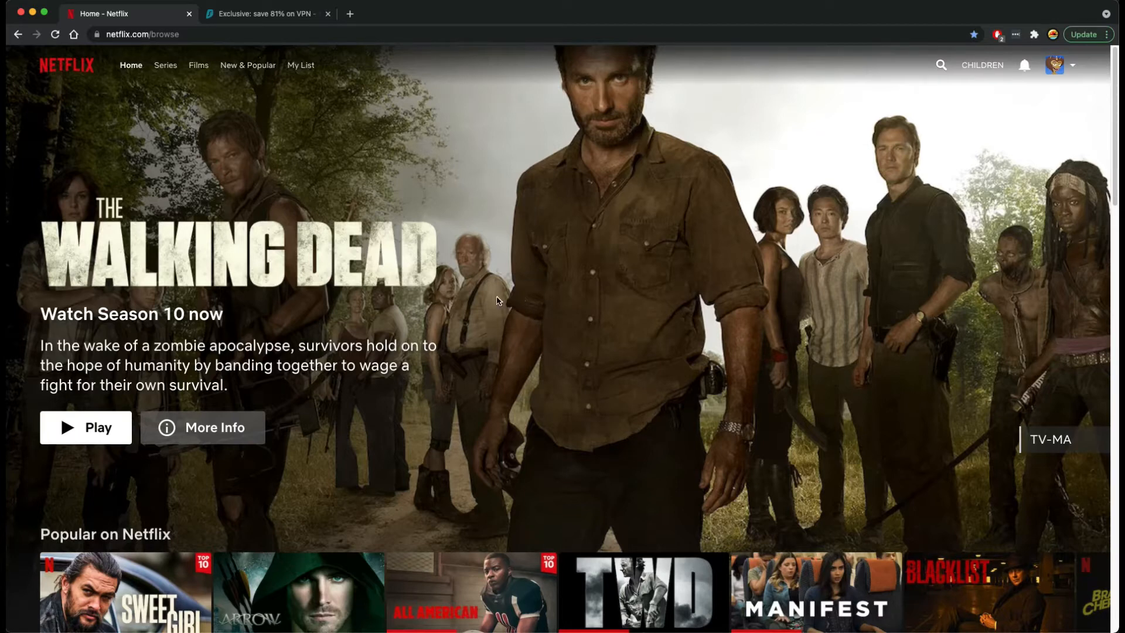
{"action": "mouse_move", "coordinate": [534, 286]}
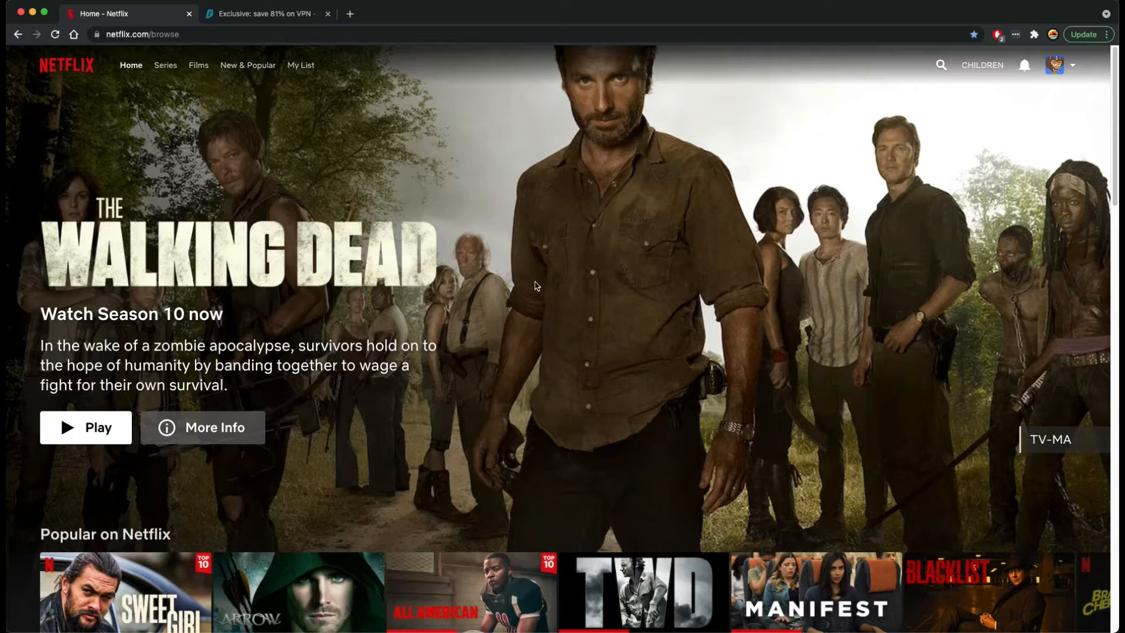
{"action": "mouse_move", "coordinate": [522, 300]}
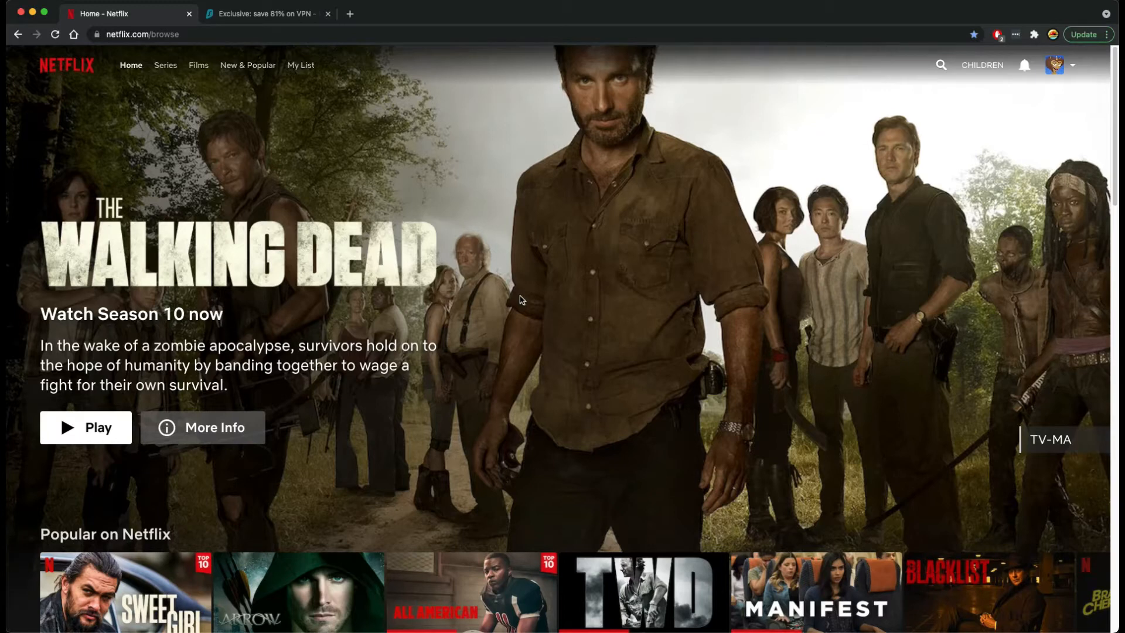
{"action": "mouse_move", "coordinate": [598, 295]}
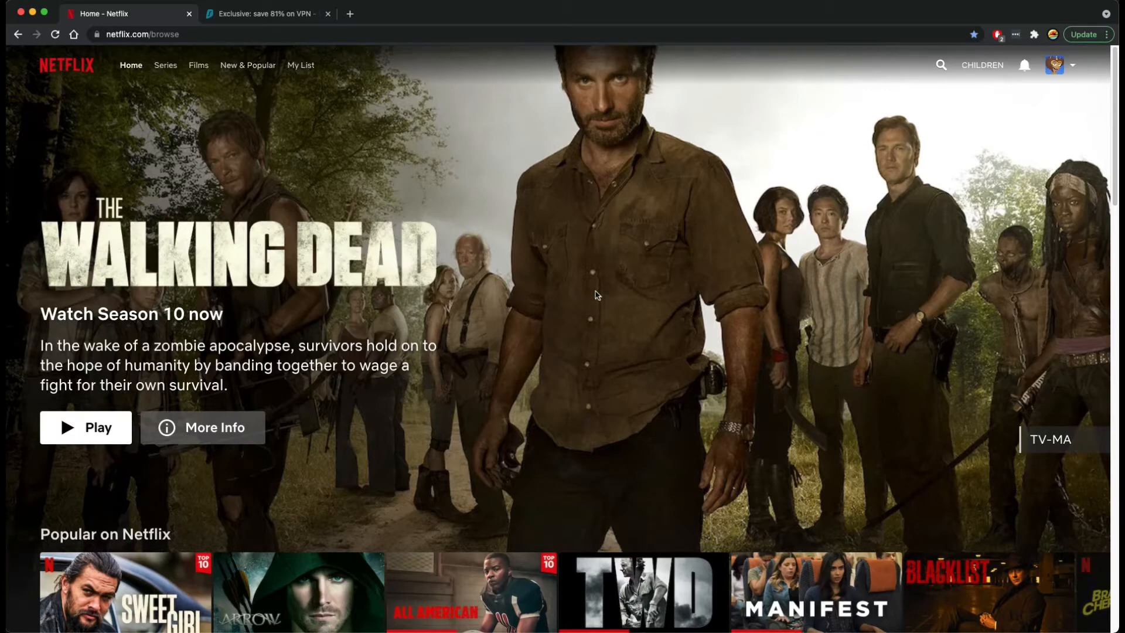
{"action": "mouse_move", "coordinate": [545, 296]}
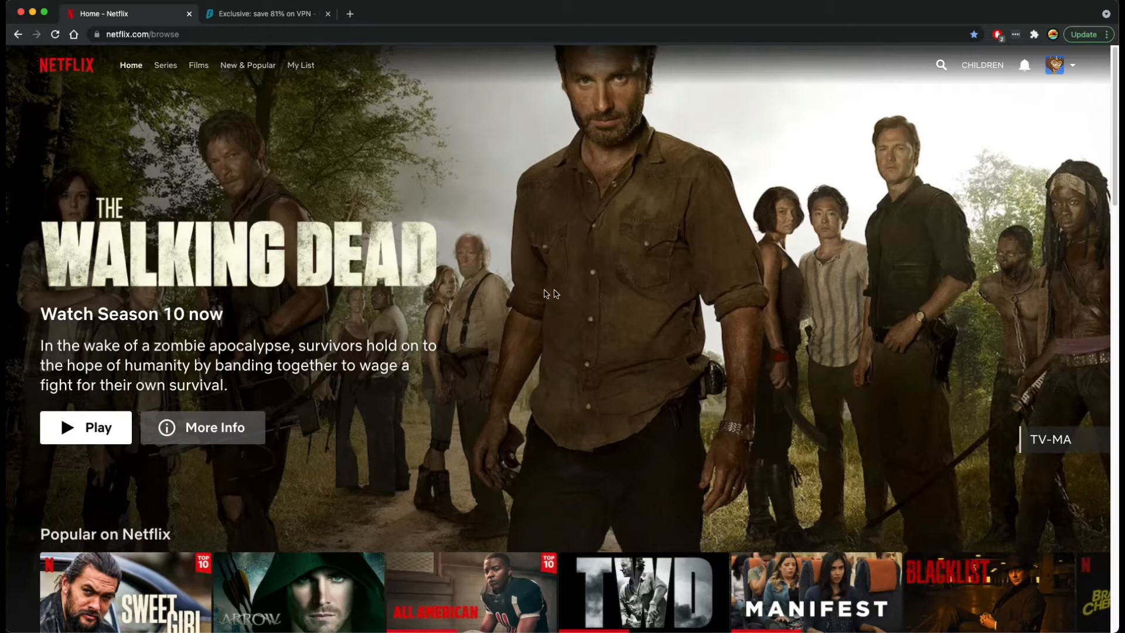
Search the Netflix catalogue for 'haik', correcting the typo, and view the matching titles.
{"action": "scroll", "scroll_direction": "down", "scroll_amount": 3}
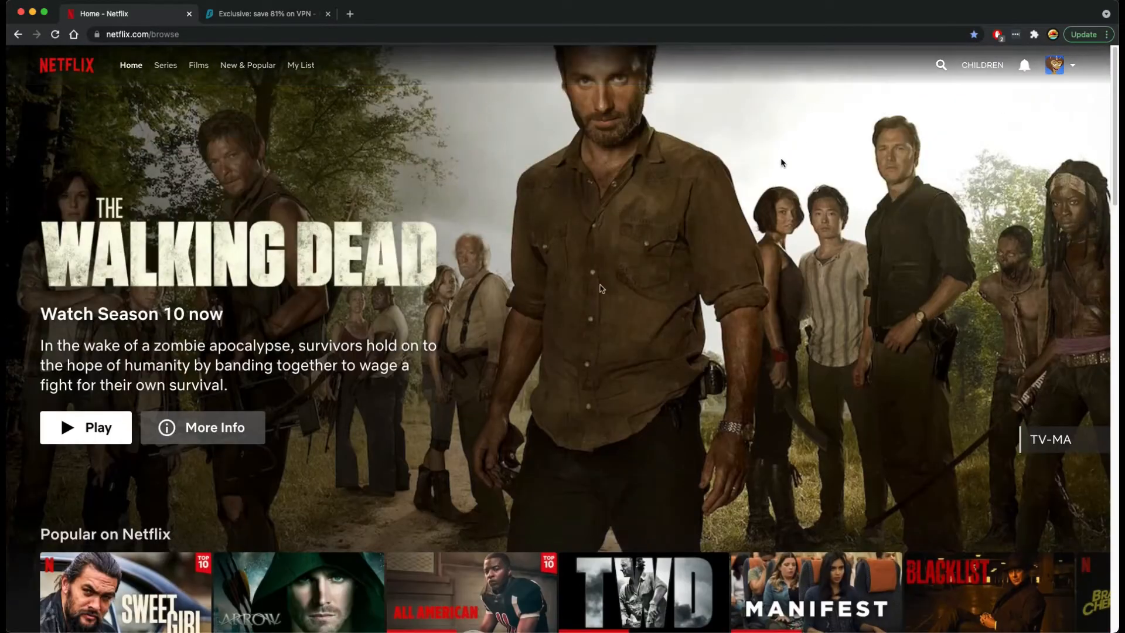
{"action": "left_click", "coordinate": [942, 65]}
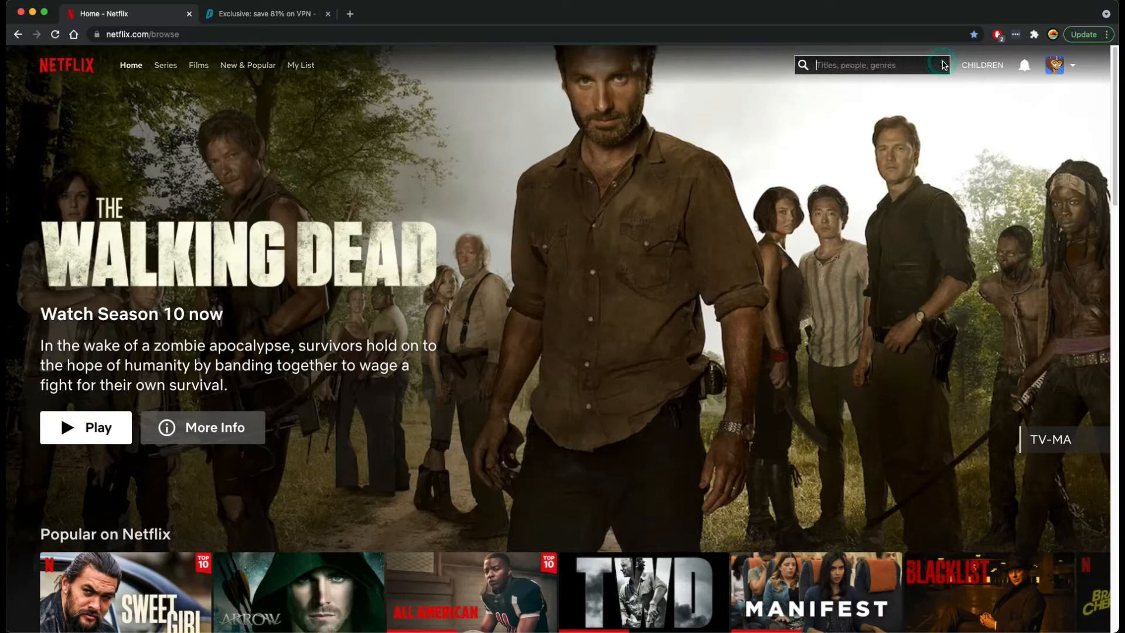
{"action": "type", "text": "hail"}
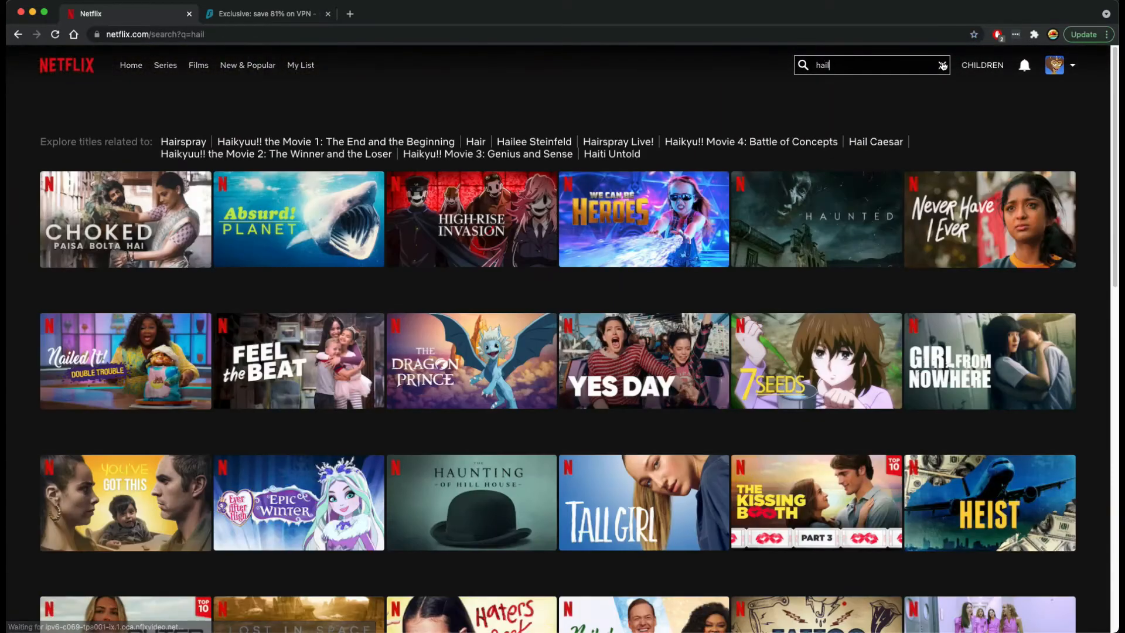
{"action": "type", "text": "k"}
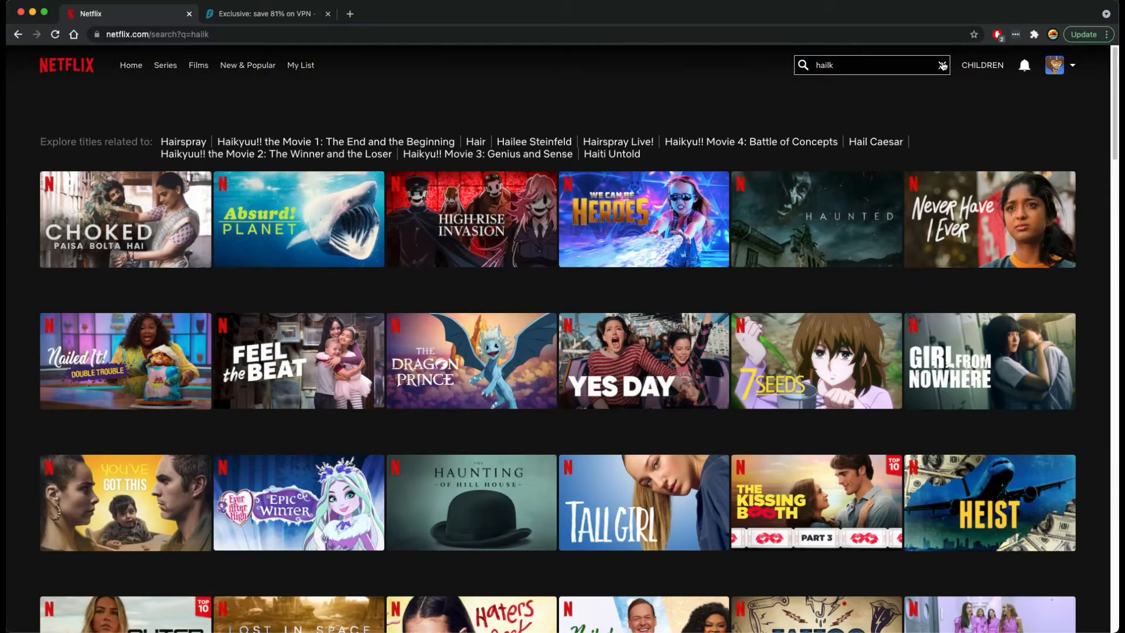
{"action": "key", "text": "Backspace"}
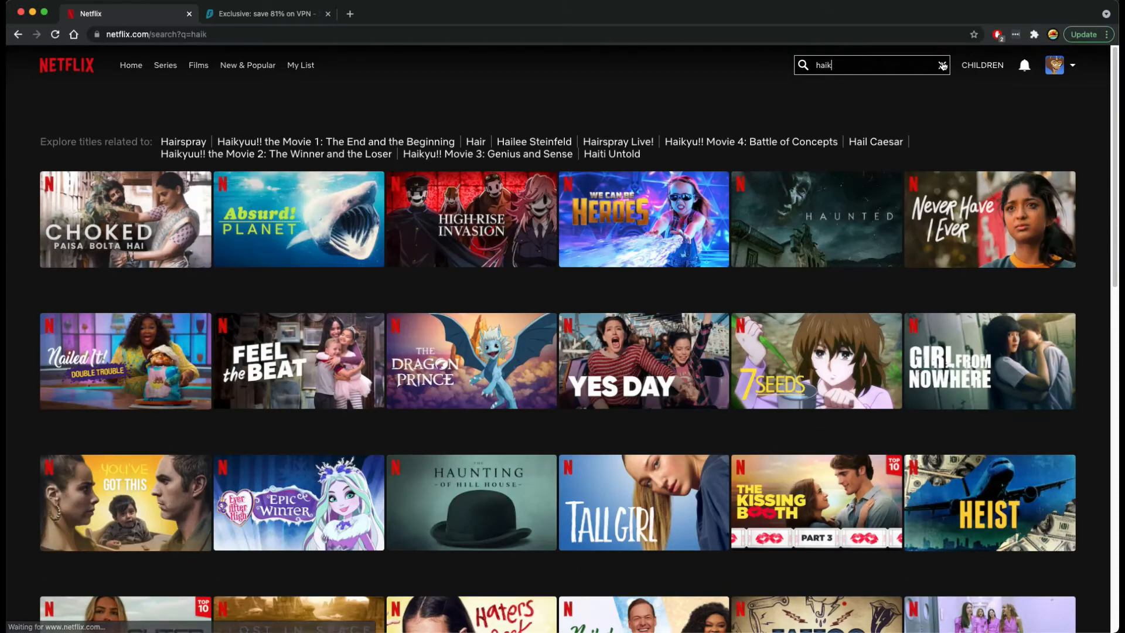
{"action": "left_click", "coordinate": [1054, 64]}
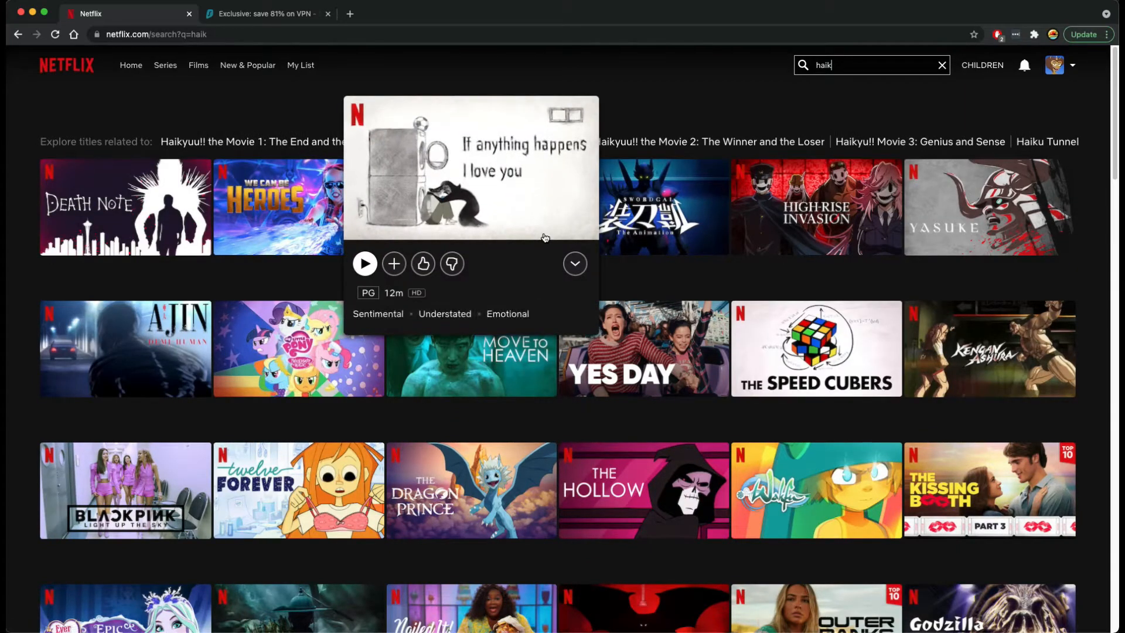
{"action": "mouse_move", "coordinate": [560, 398]}
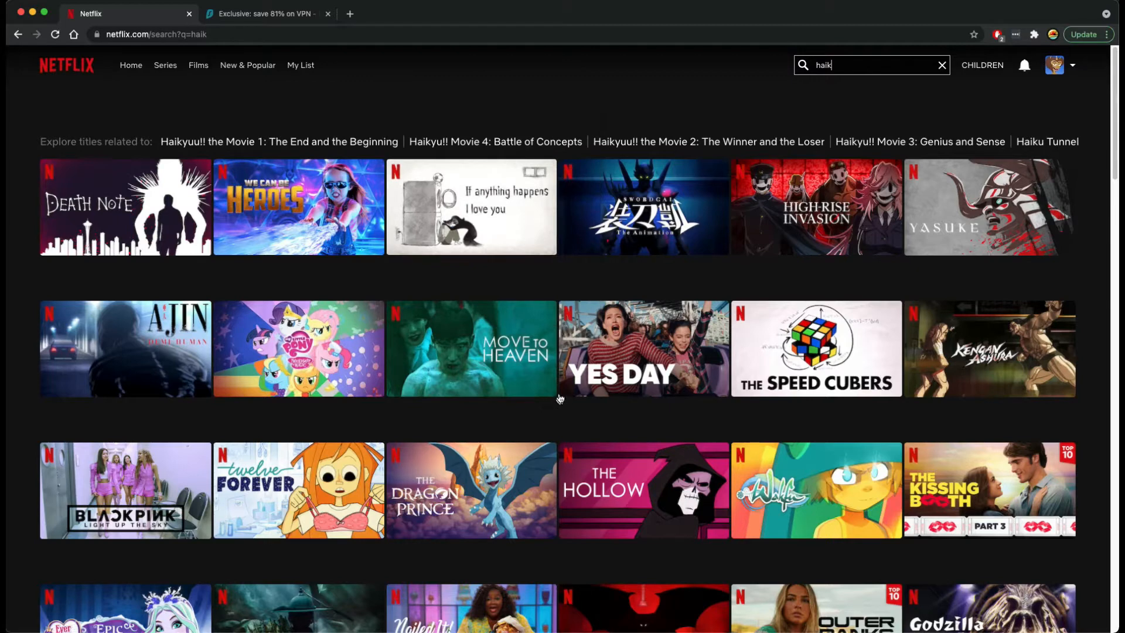
{"action": "mouse_move", "coordinate": [471, 349]}
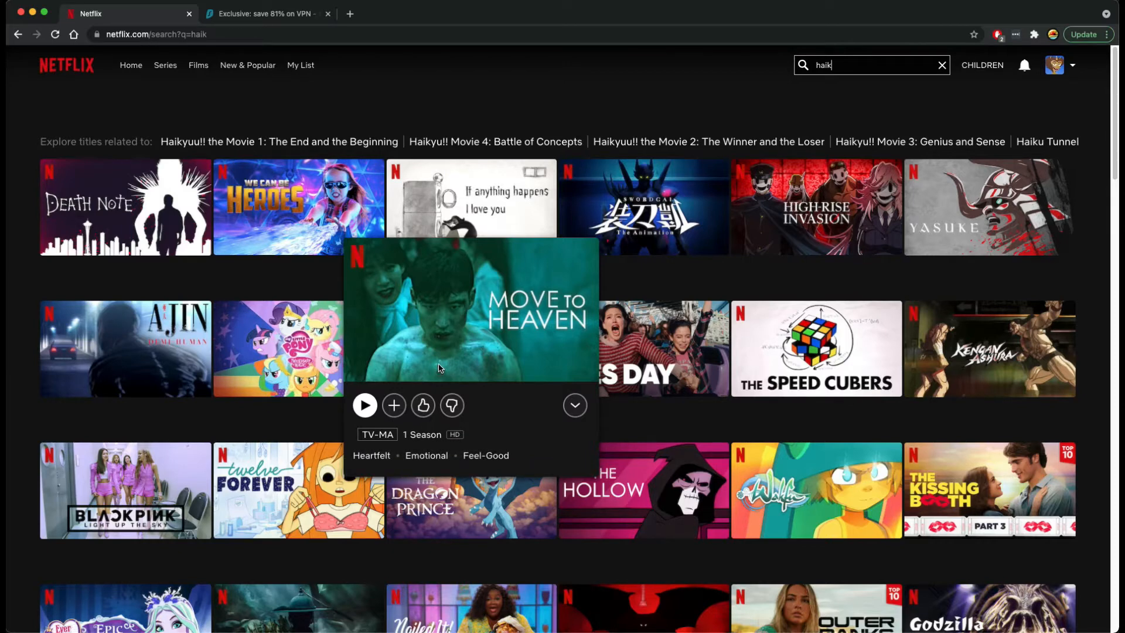
{"action": "mouse_move", "coordinate": [531, 324]}
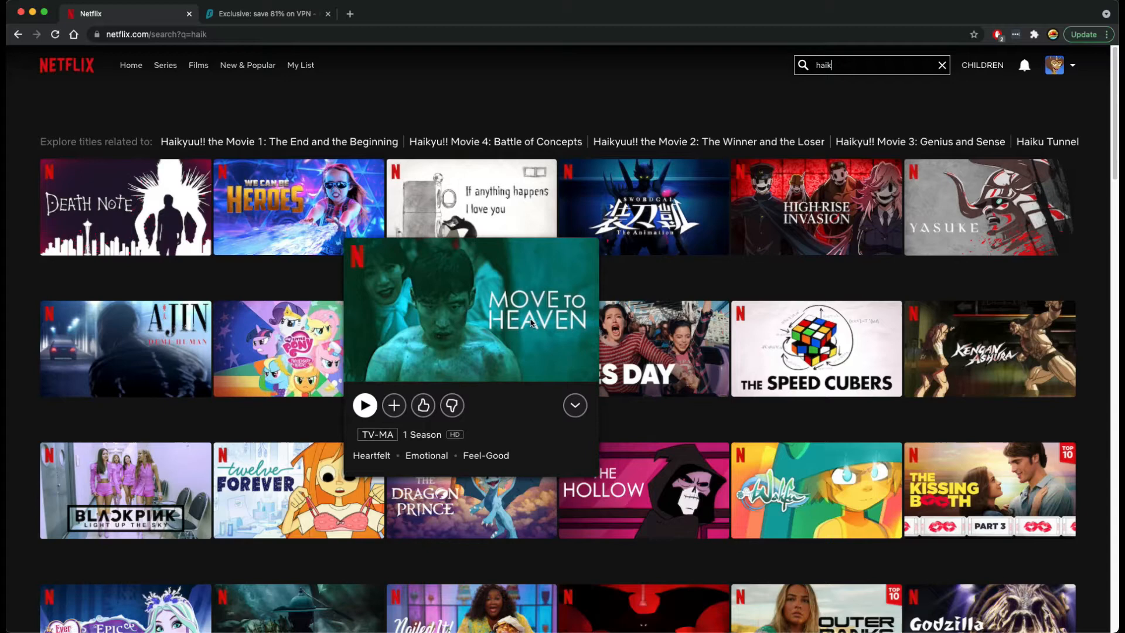
{"action": "mouse_move", "coordinate": [485, 246]}
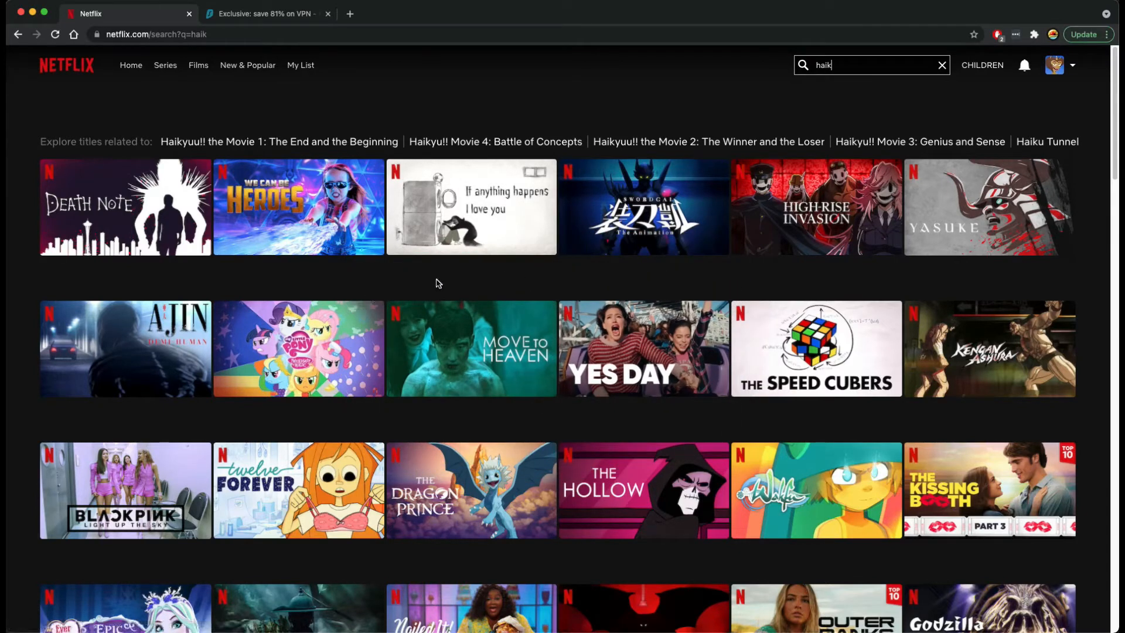
{"action": "mouse_move", "coordinate": [406, 241]}
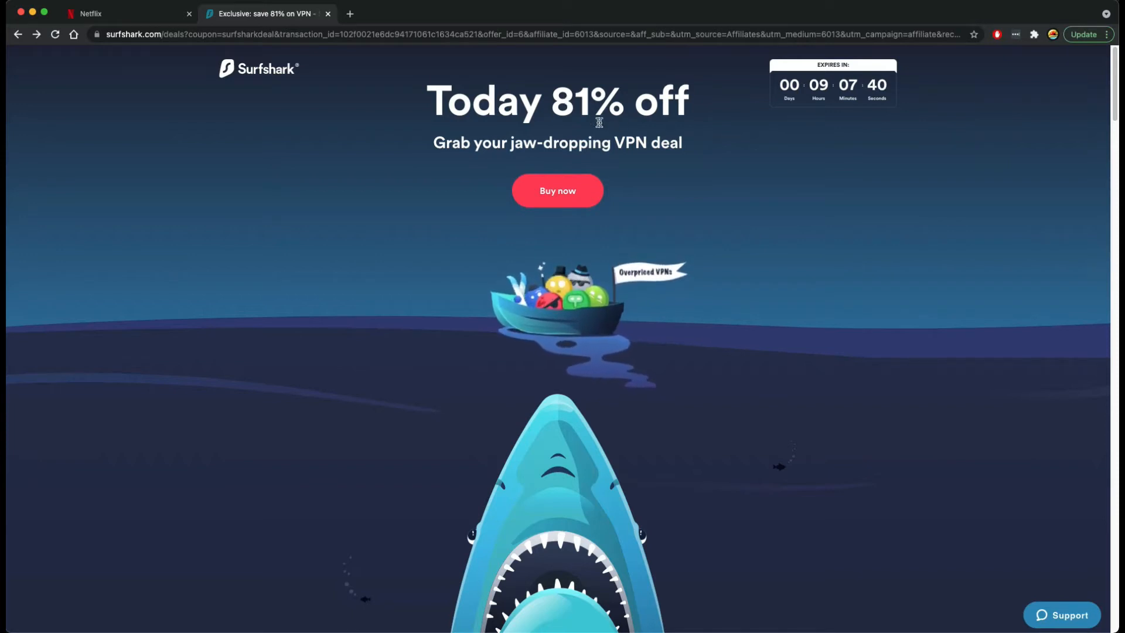
{"action": "mouse_move", "coordinate": [548, 332]}
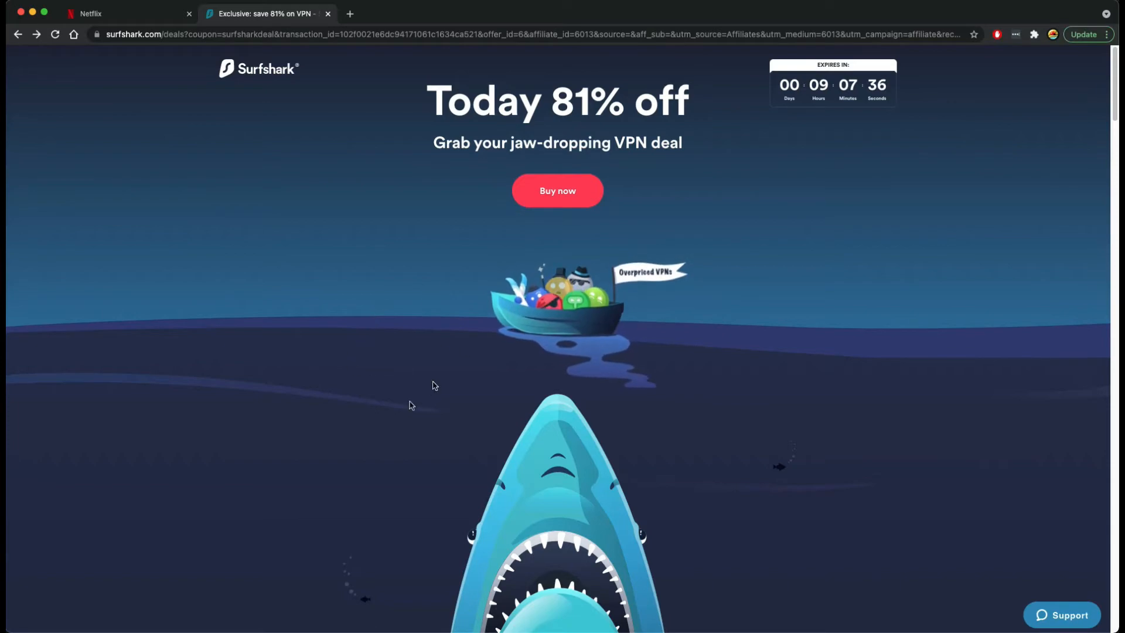
{"action": "mouse_move", "coordinate": [432, 419]}
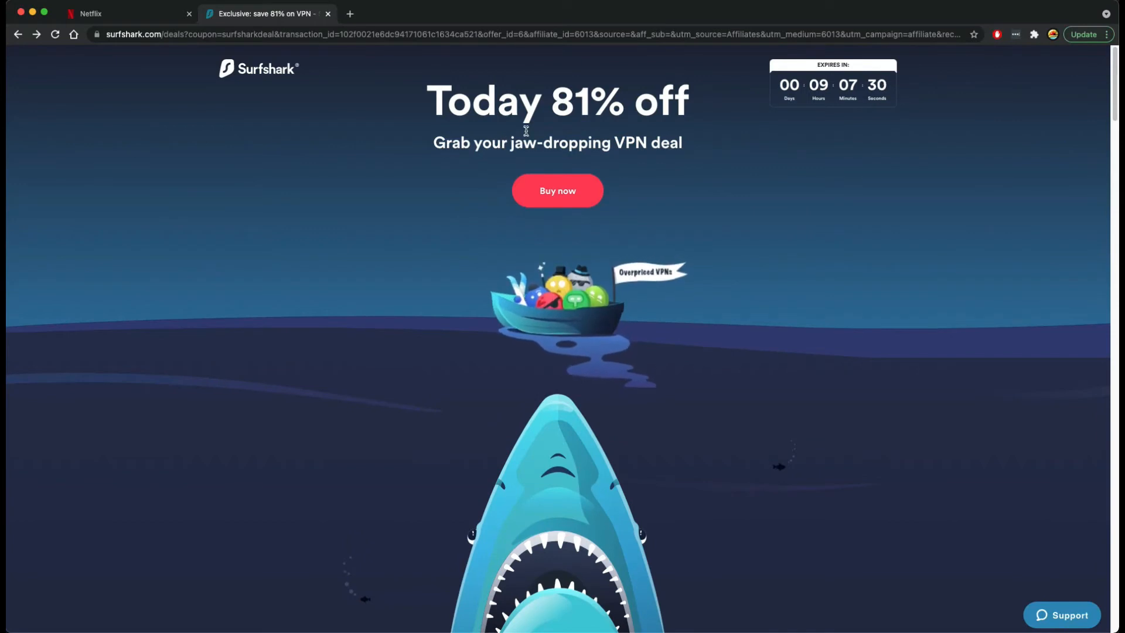
{"action": "mouse_move", "coordinate": [545, 140]}
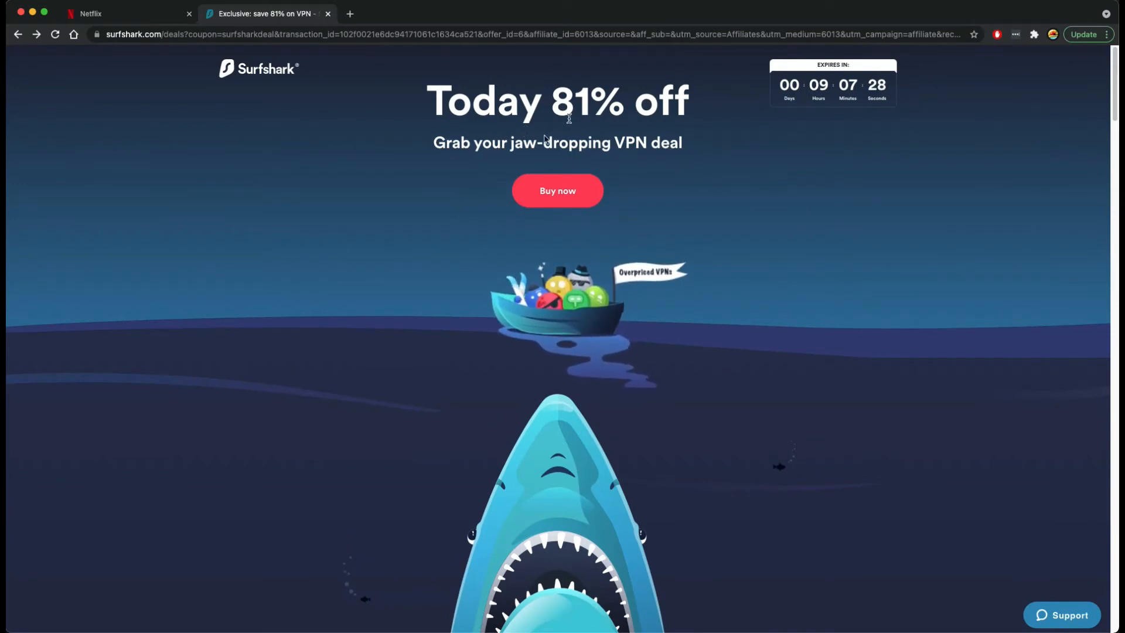
{"action": "mouse_move", "coordinate": [443, 303]}
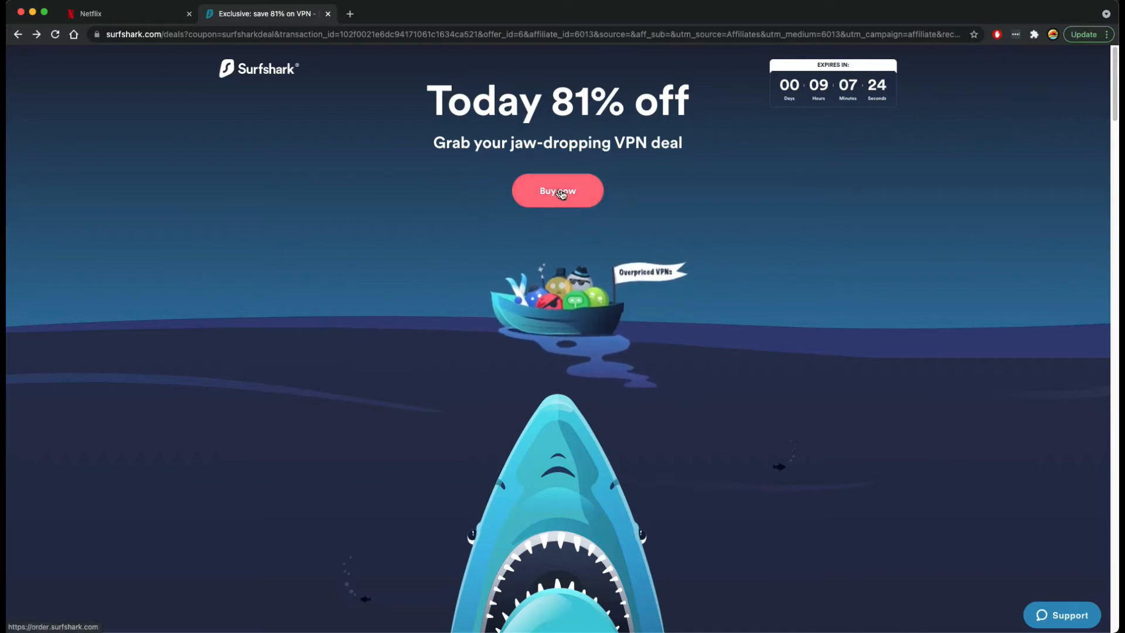
Review the Surfshark order page showing the 24-month plan at USD 2.49/mo with coupon applied.
{"action": "left_click", "coordinate": [558, 191]}
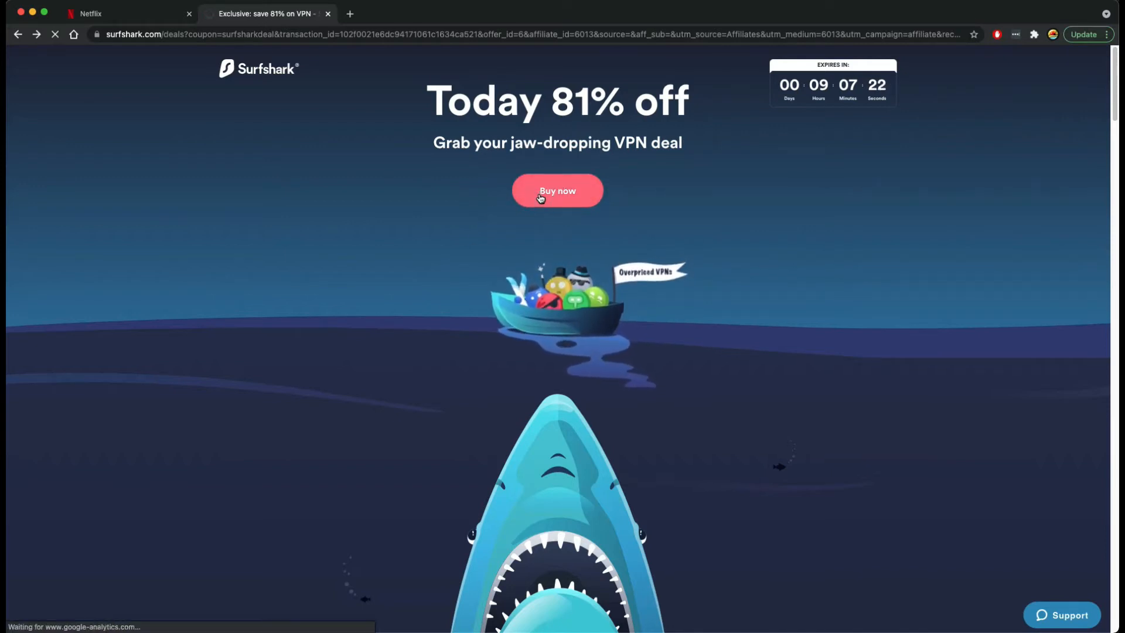
{"action": "left_click", "coordinate": [557, 190]}
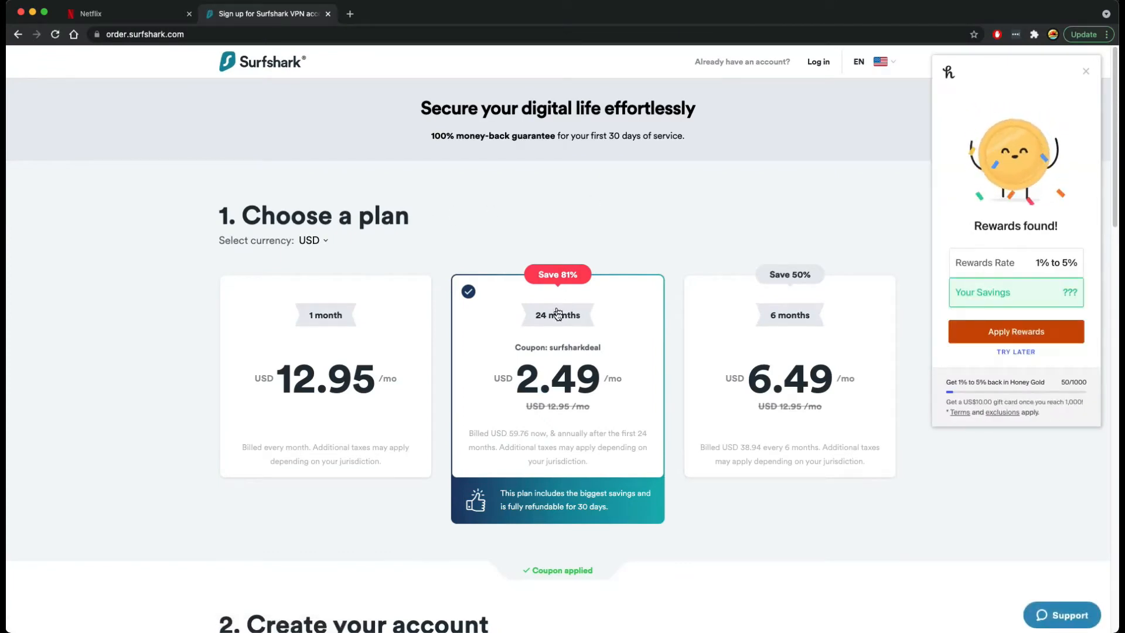
{"action": "mouse_move", "coordinate": [576, 246]}
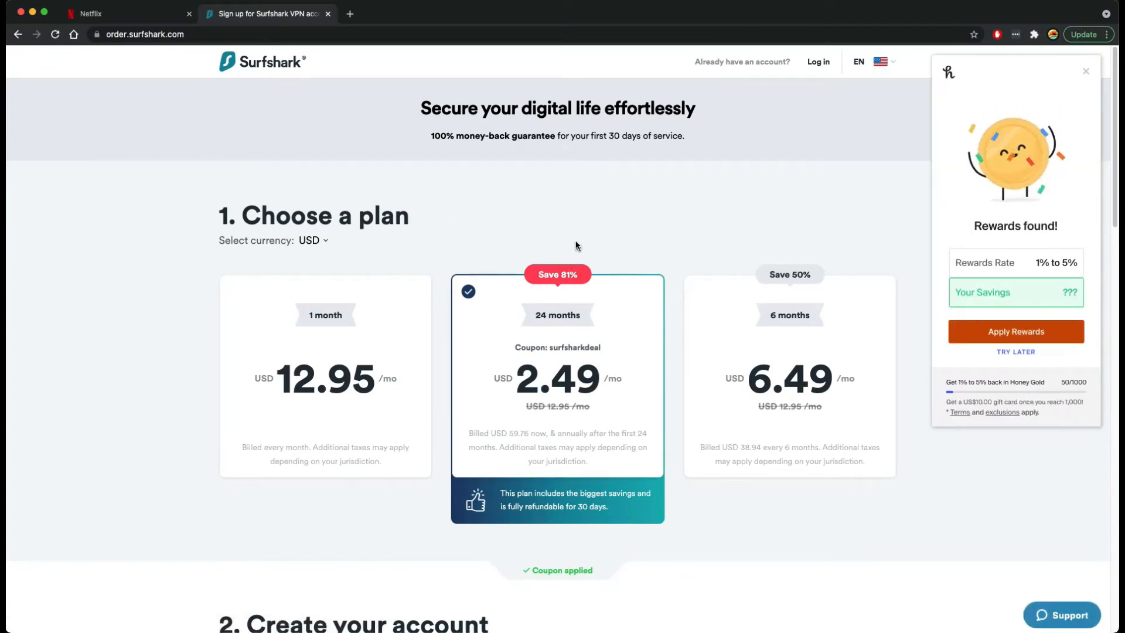
{"action": "mouse_move", "coordinate": [549, 386]}
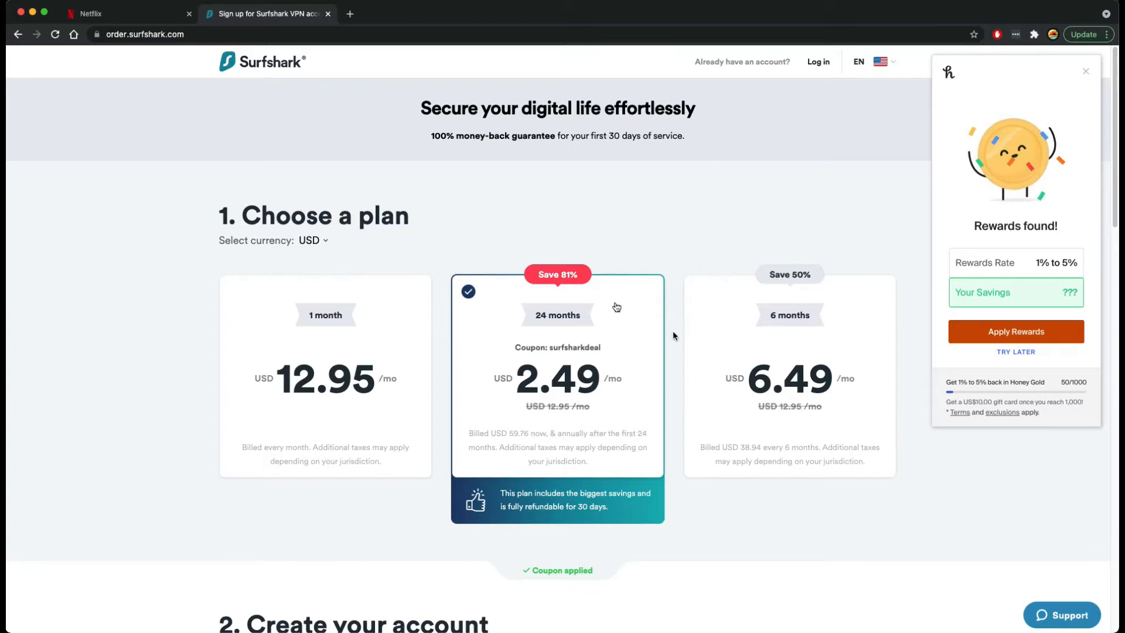
{"action": "scroll", "scroll_direction": "down", "scroll_amount": 3}
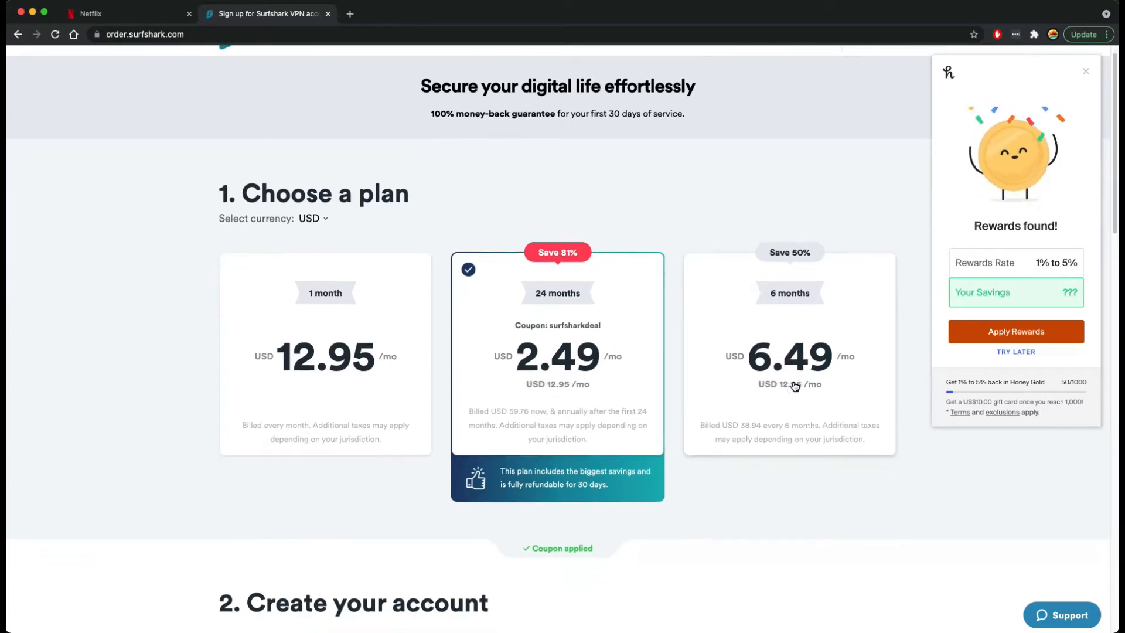
{"action": "scroll", "scroll_direction": "down", "scroll_amount": 3}
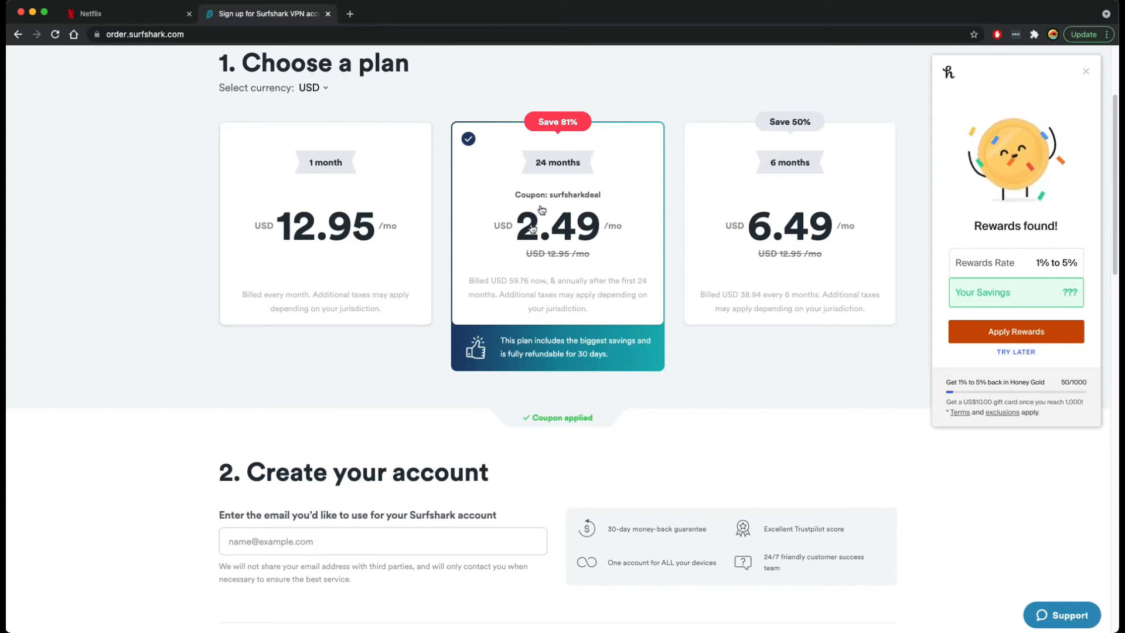
{"action": "mouse_move", "coordinate": [725, 373]}
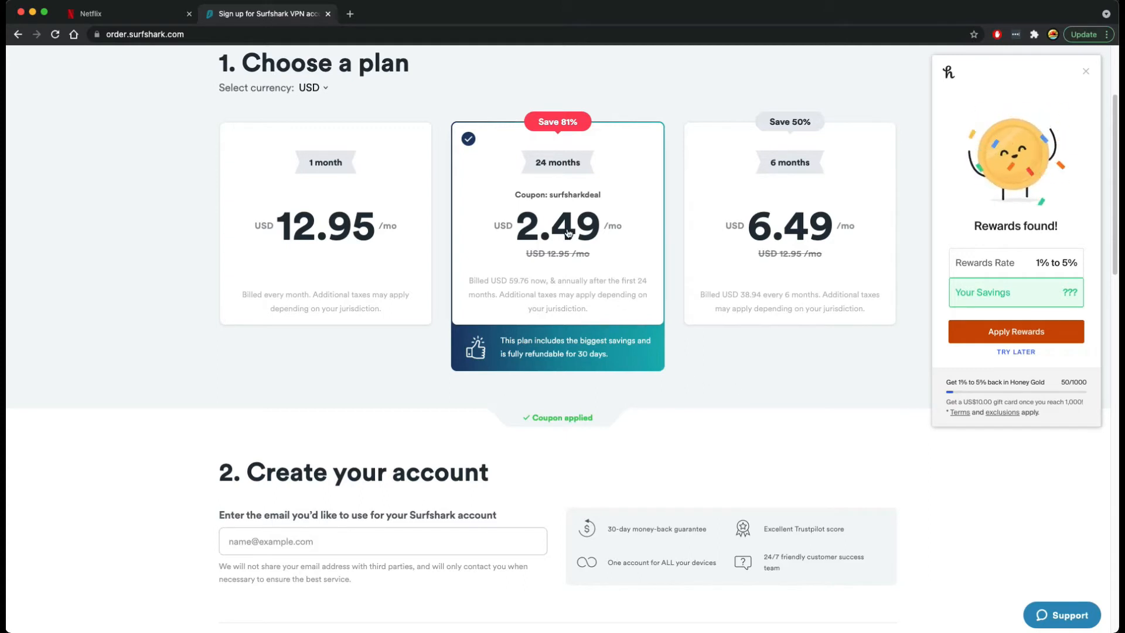
{"action": "scroll", "scroll_direction": "down", "scroll_amount": 3}
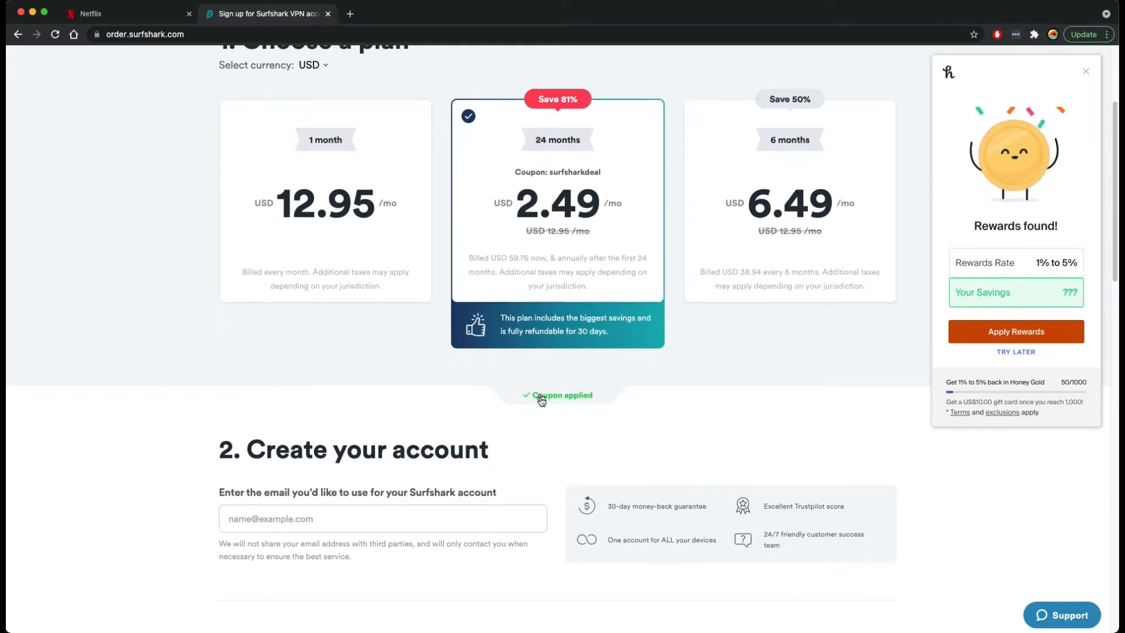
{"action": "scroll", "scroll_direction": "up", "scroll_amount": 3}
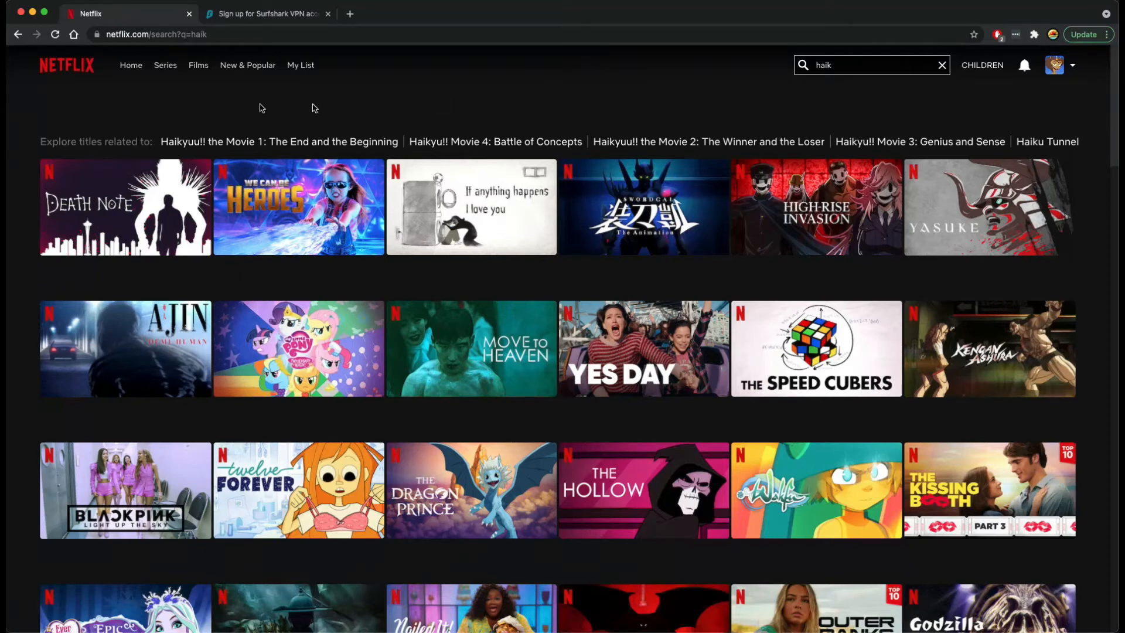
{"action": "mouse_move", "coordinate": [365, 112]}
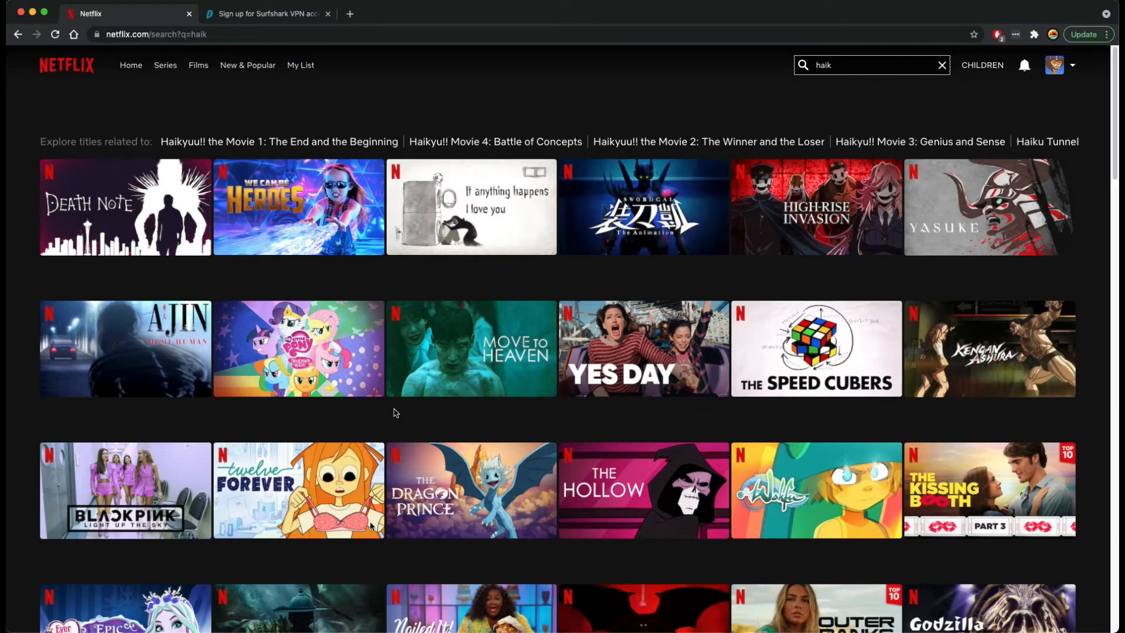
Bring up the Surfshark VPN app's location list from the menu bar.
{"action": "left_click", "coordinate": [999, 34]}
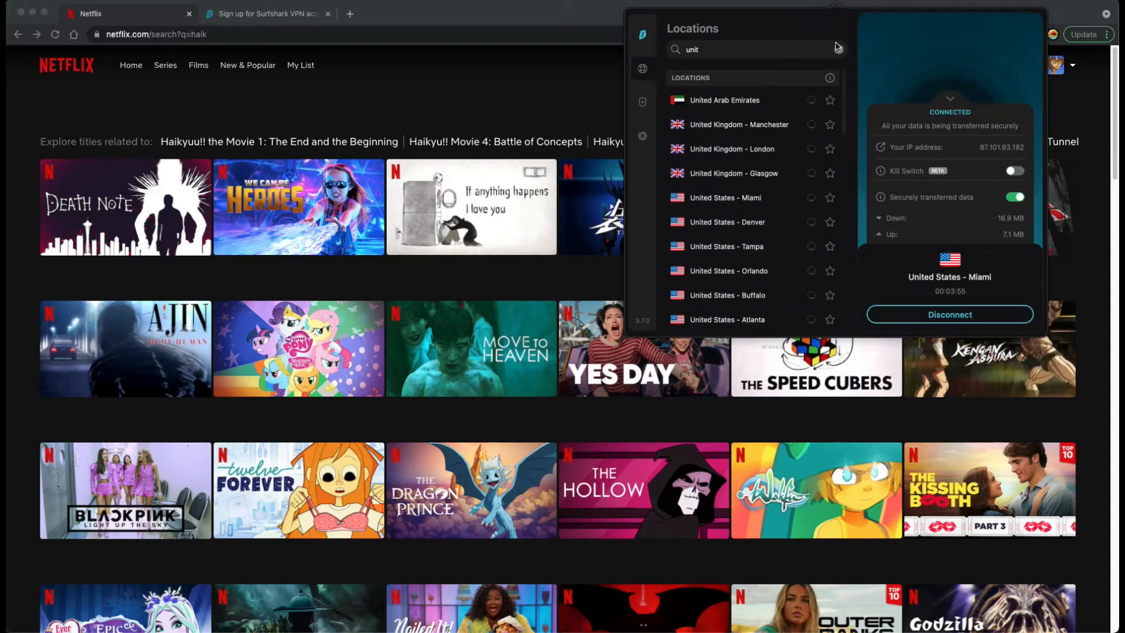
Search locations for 'th' and connect to the Thailand server instead of United States - Miami.
{"action": "left_click", "coordinate": [737, 51]}
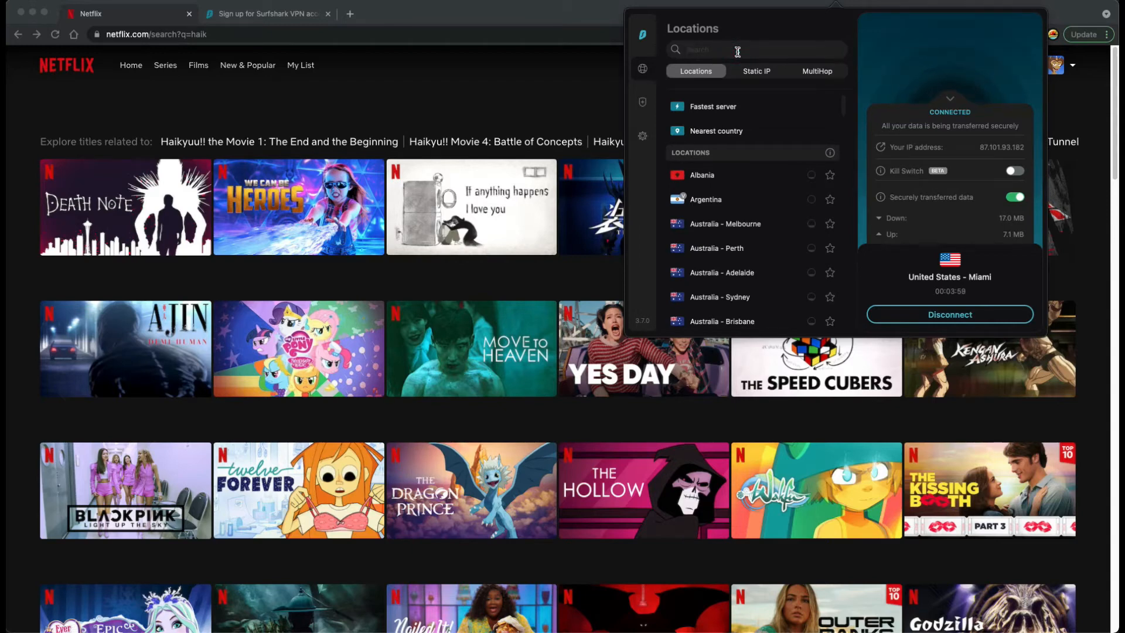
{"action": "type", "text": "tha"}
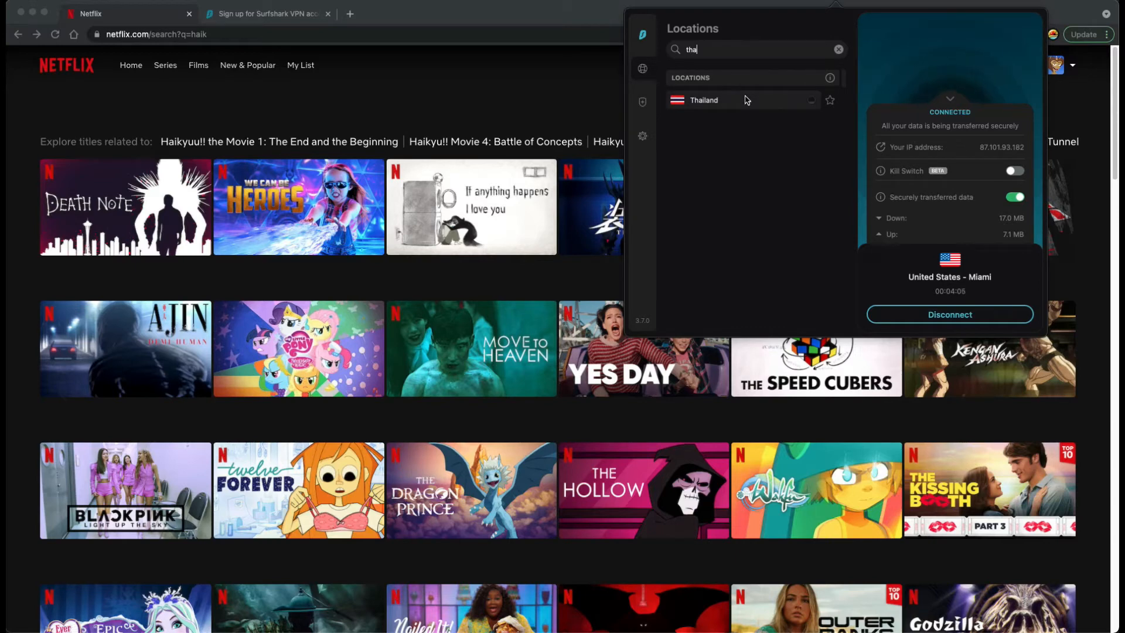
{"action": "left_click", "coordinate": [949, 314]}
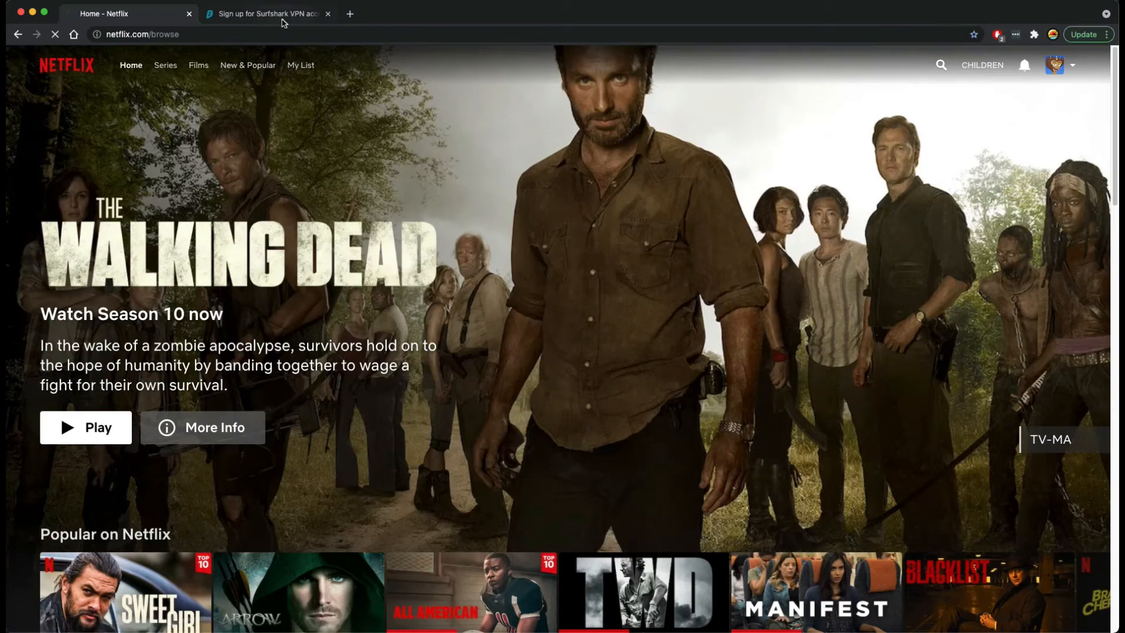
Reload Netflix and search 'haiky', now listing the Haikyuu!! series first.
{"action": "left_click", "coordinate": [273, 34]}
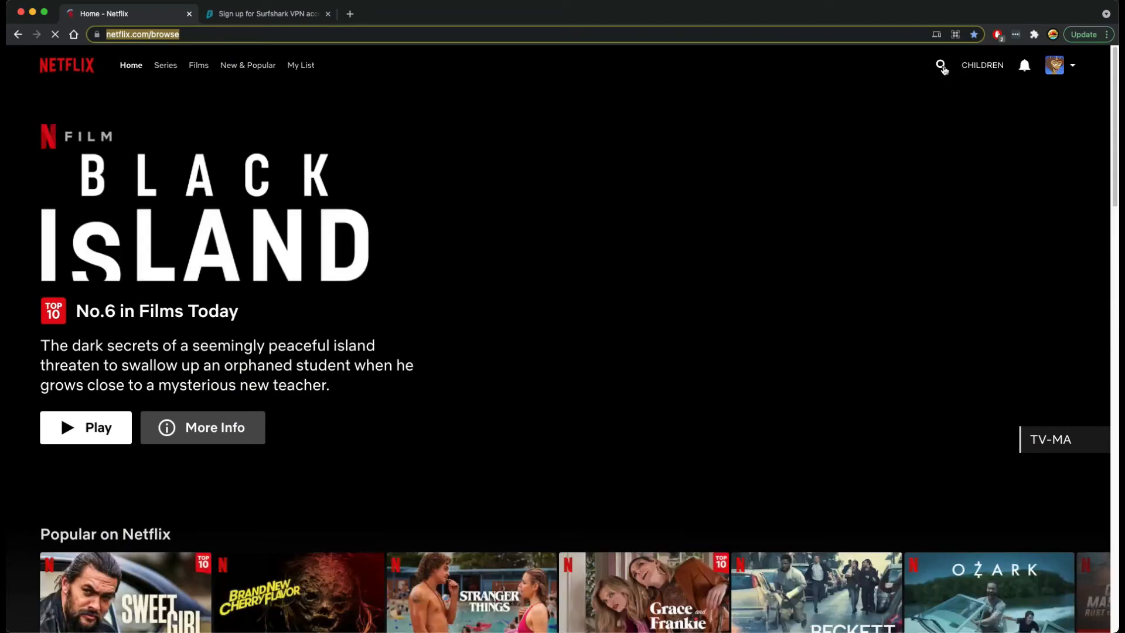
{"action": "left_click", "coordinate": [942, 66]}
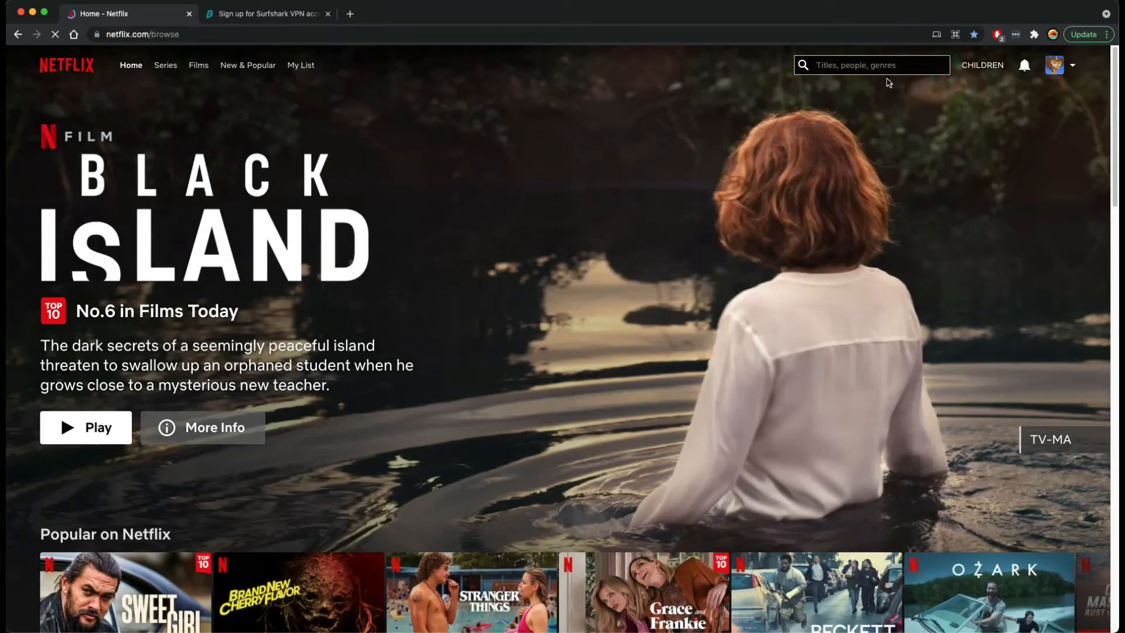
{"action": "type", "text": "haiky"}
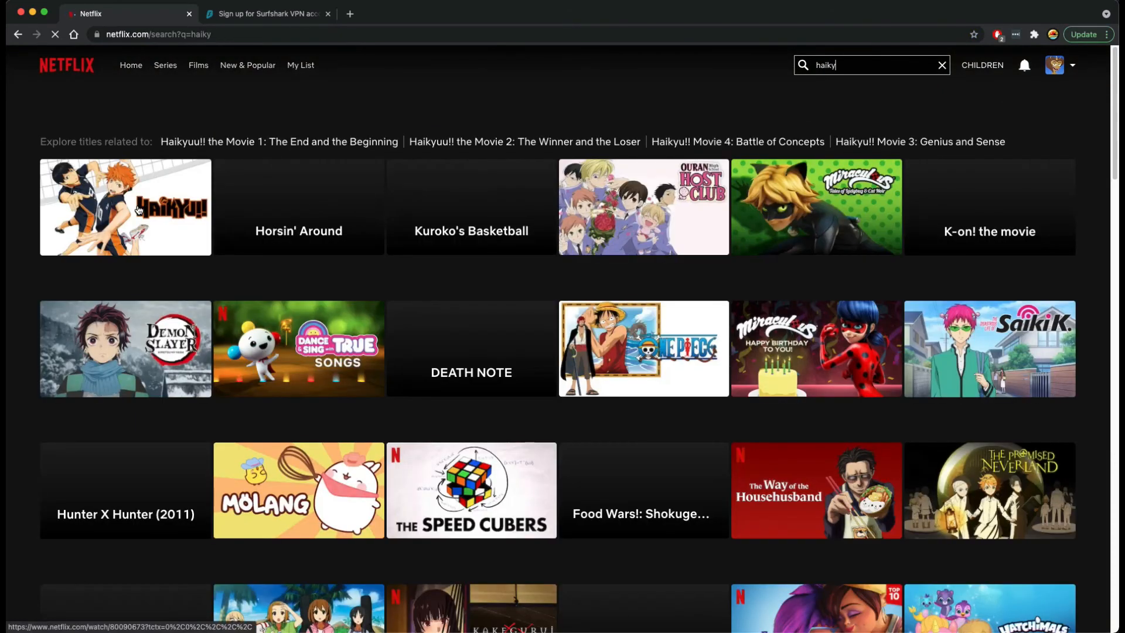
{"action": "mouse_move", "coordinate": [125, 206]}
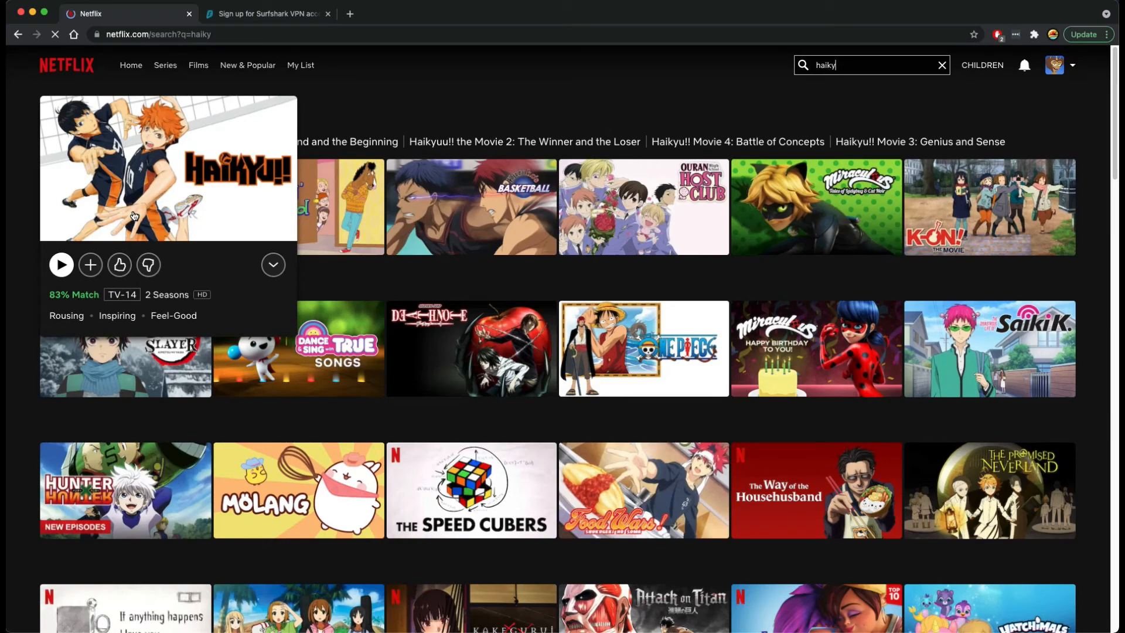
{"action": "mouse_move", "coordinate": [142, 221]}
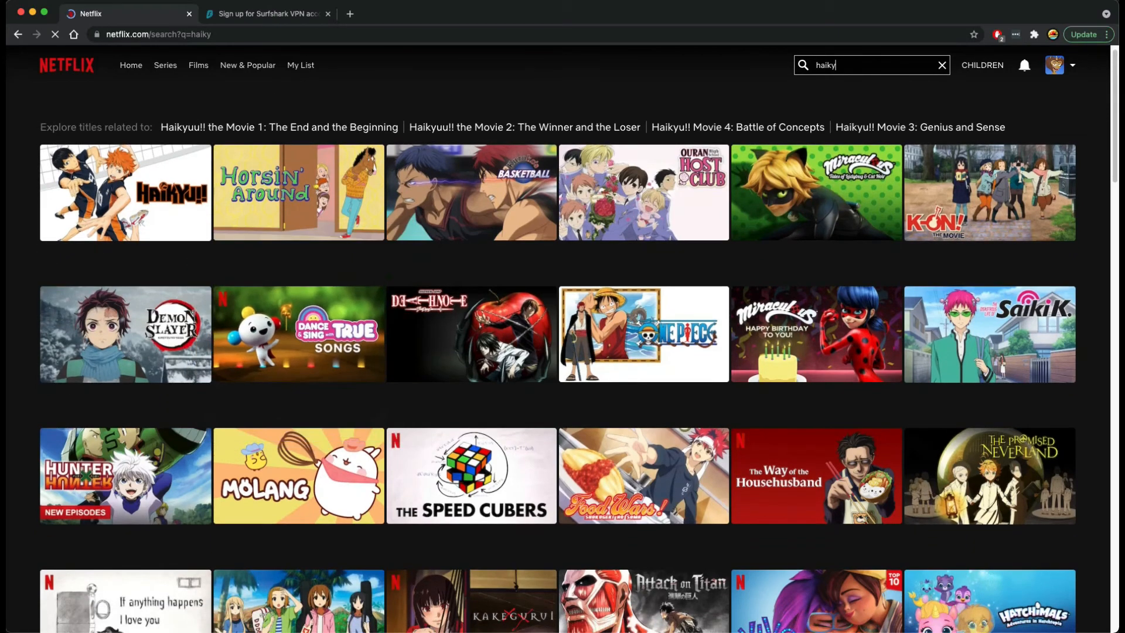
{"action": "mouse_move", "coordinate": [642, 334]}
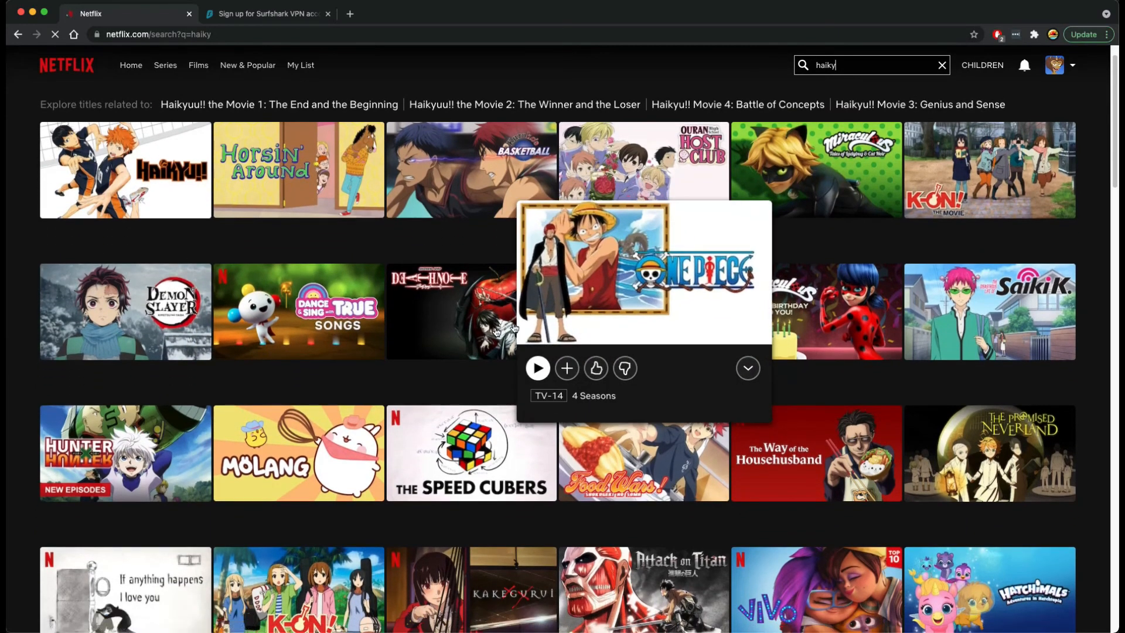
{"action": "mouse_move", "coordinate": [384, 120]}
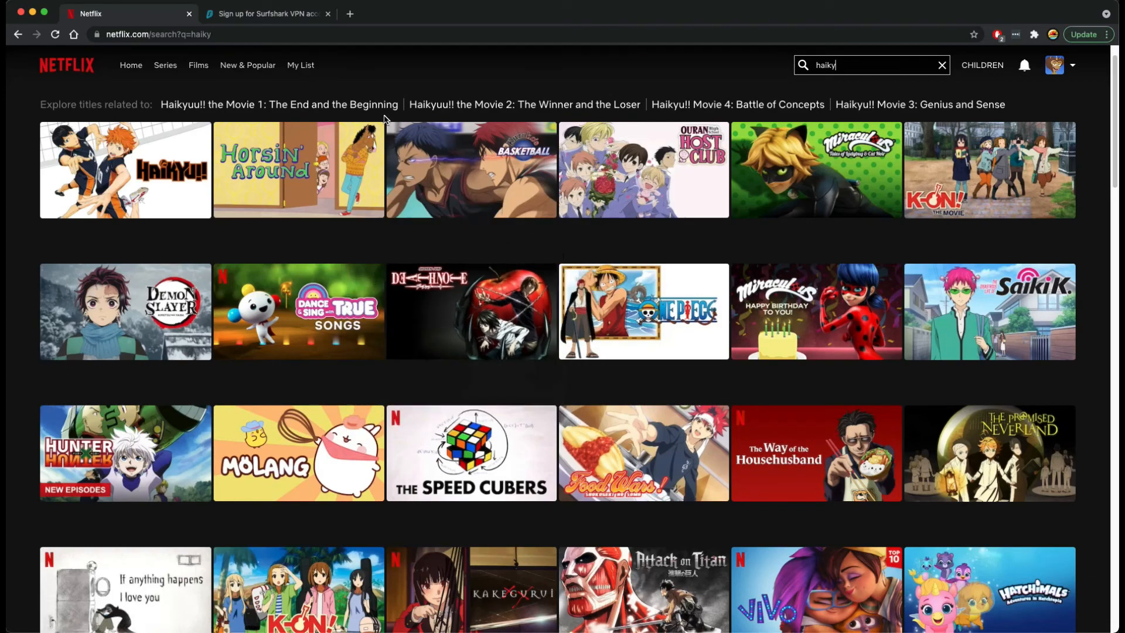
{"action": "left_click", "coordinate": [267, 14]}
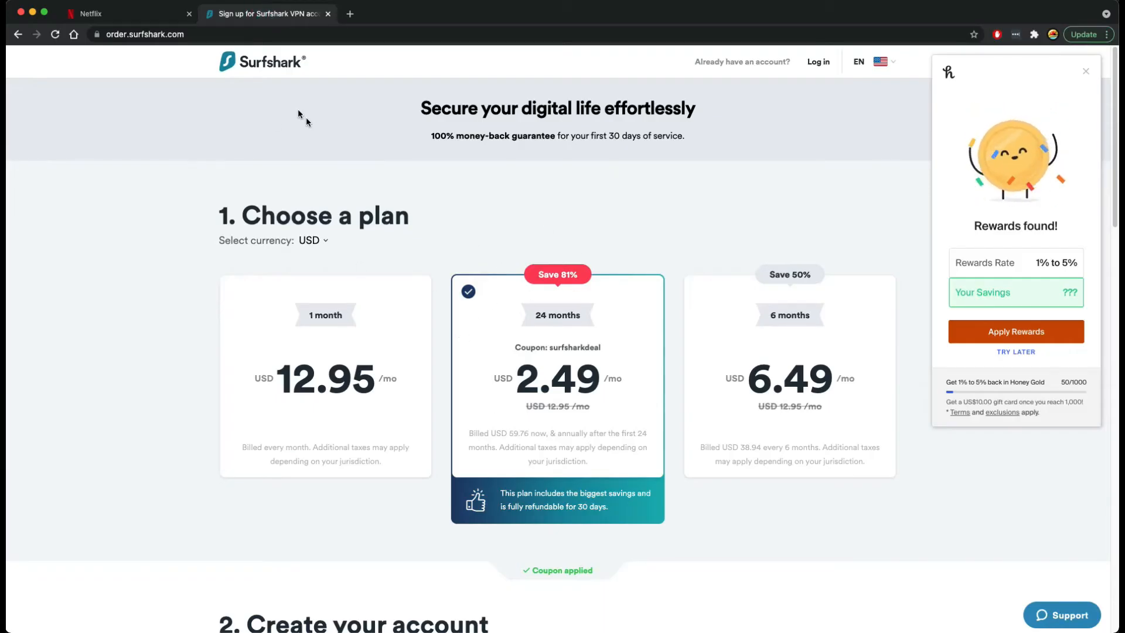
{"action": "mouse_move", "coordinate": [93, 13]}
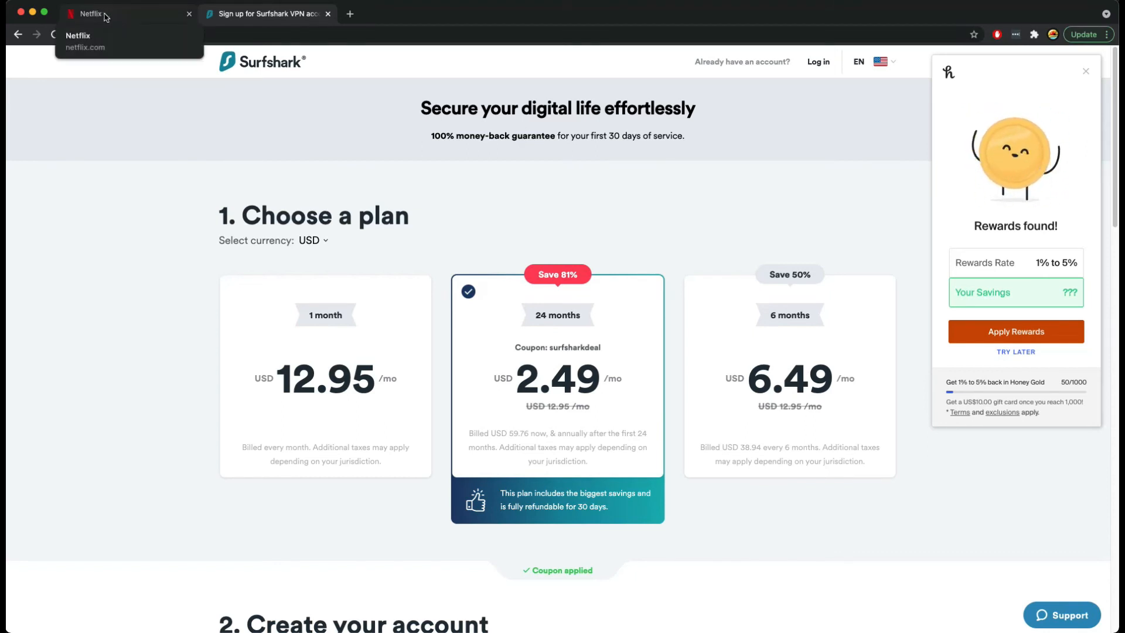
Return from the Surfshark tab to the Netflix 'haiky' search results.
{"action": "left_click", "coordinate": [107, 14]}
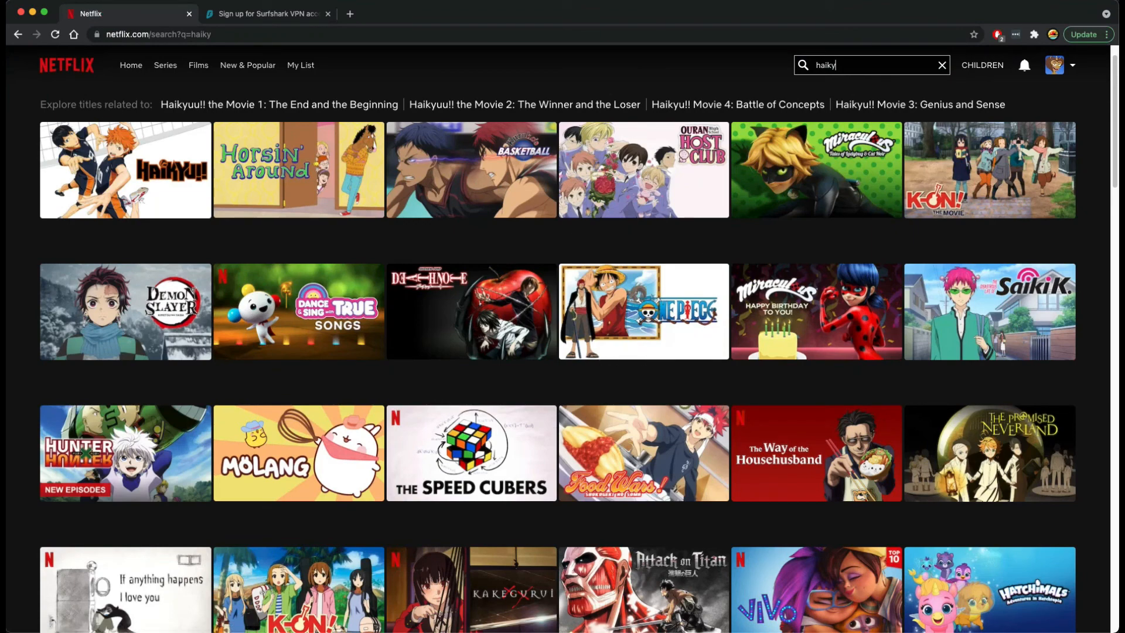
{"action": "mouse_move", "coordinate": [541, 414]}
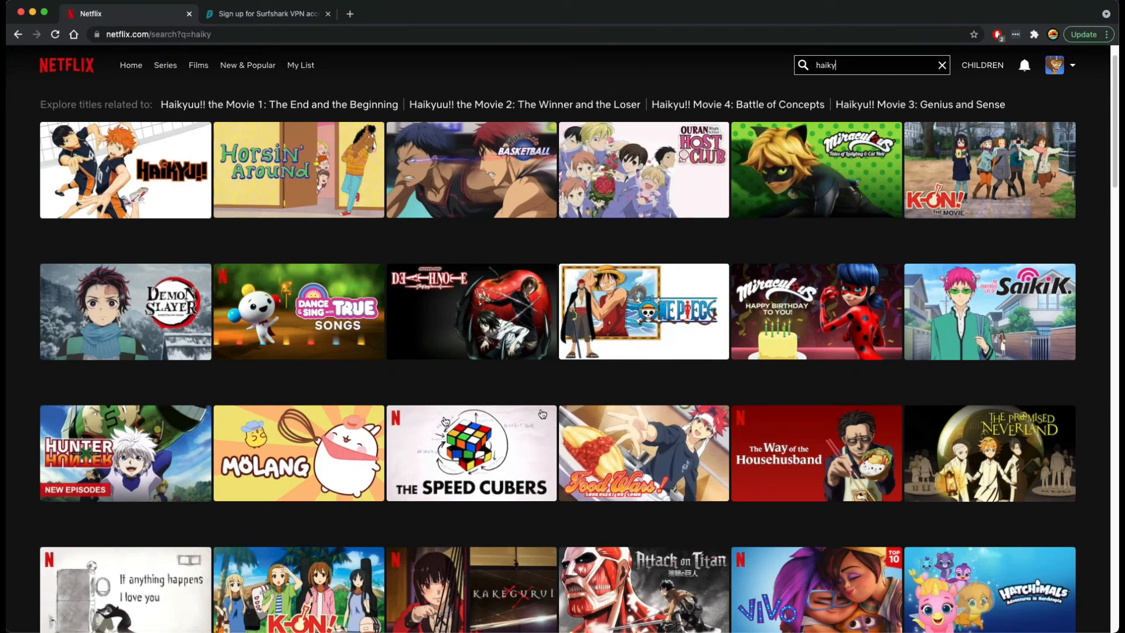
{"action": "mouse_move", "coordinate": [471, 453]}
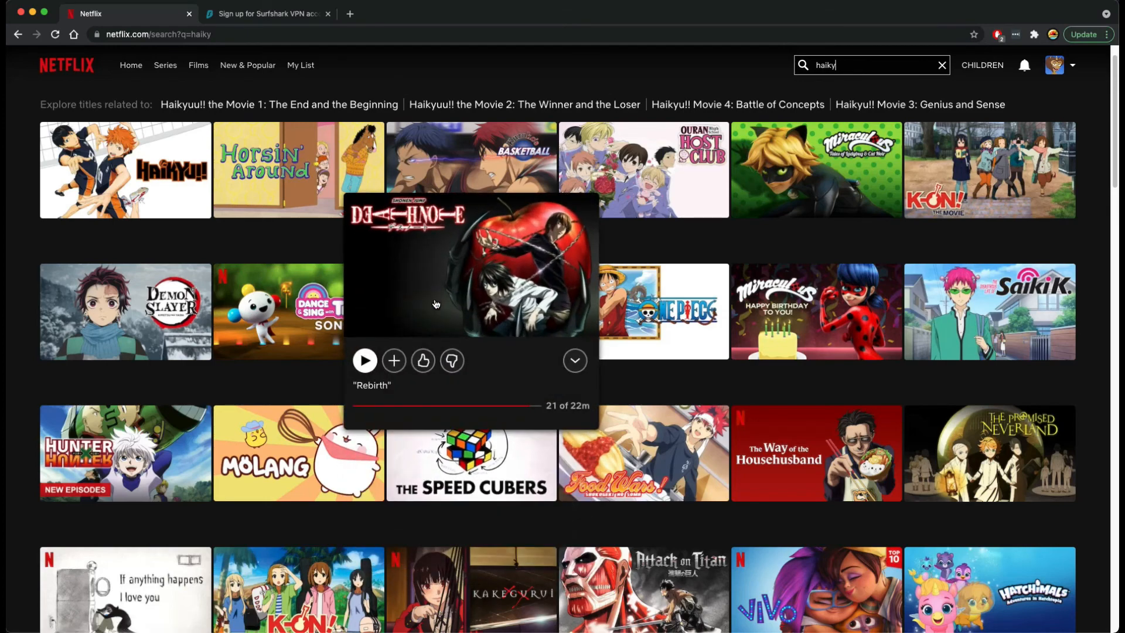
{"action": "mouse_move", "coordinate": [512, 389]}
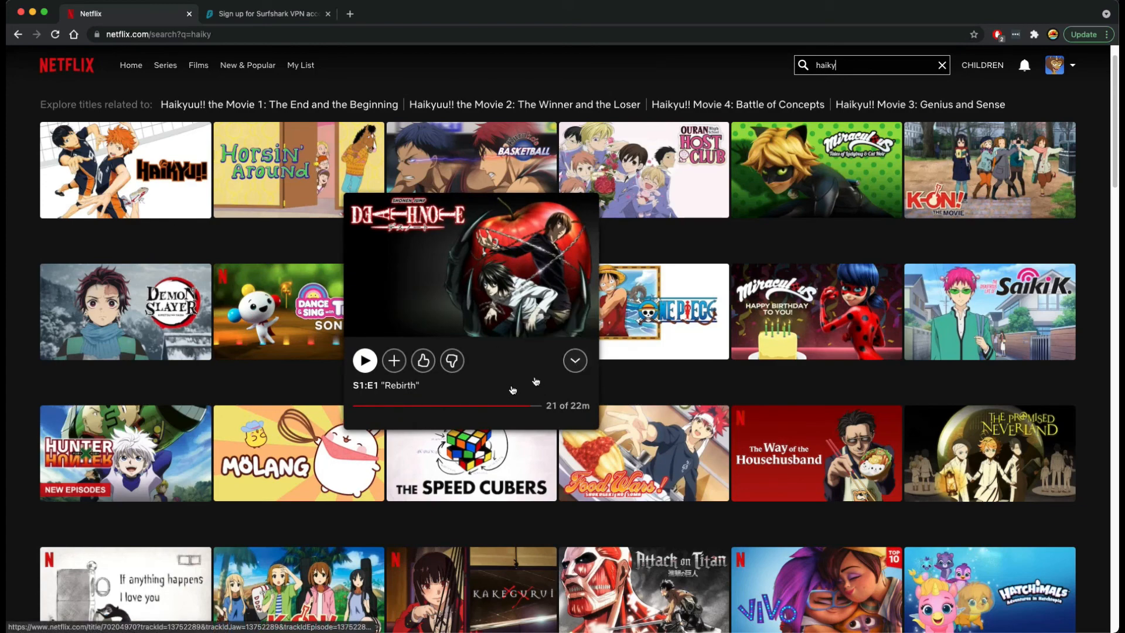